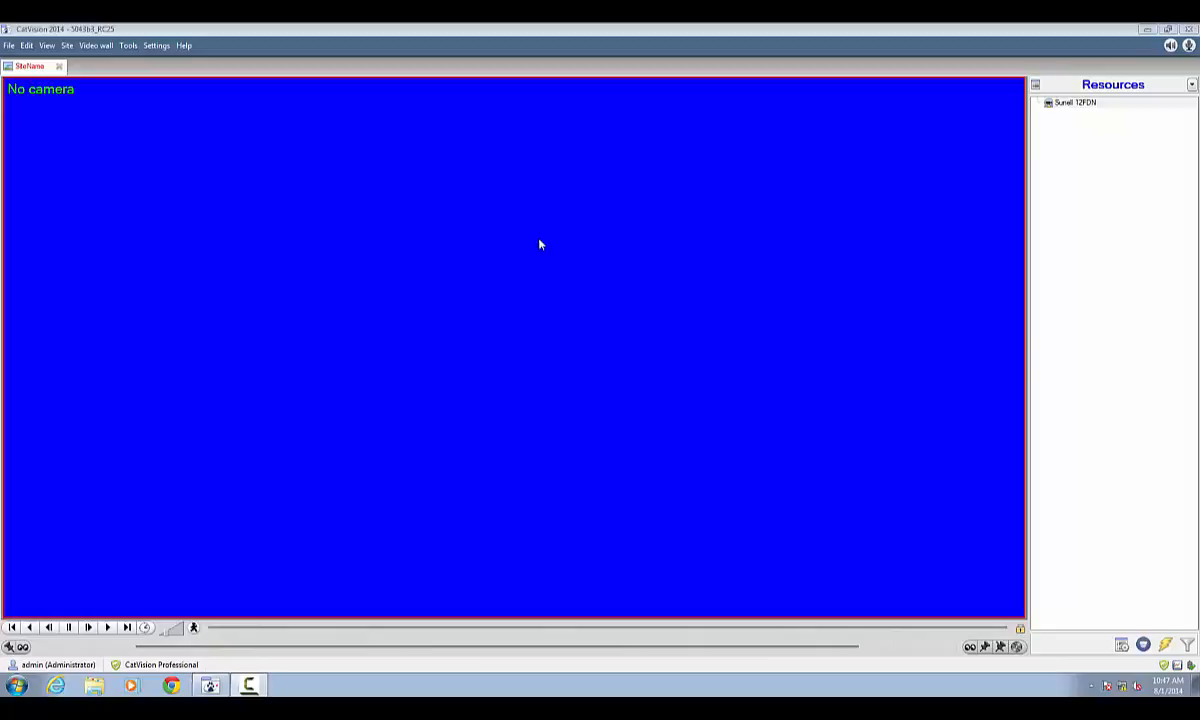
mouse_move(128, 108)
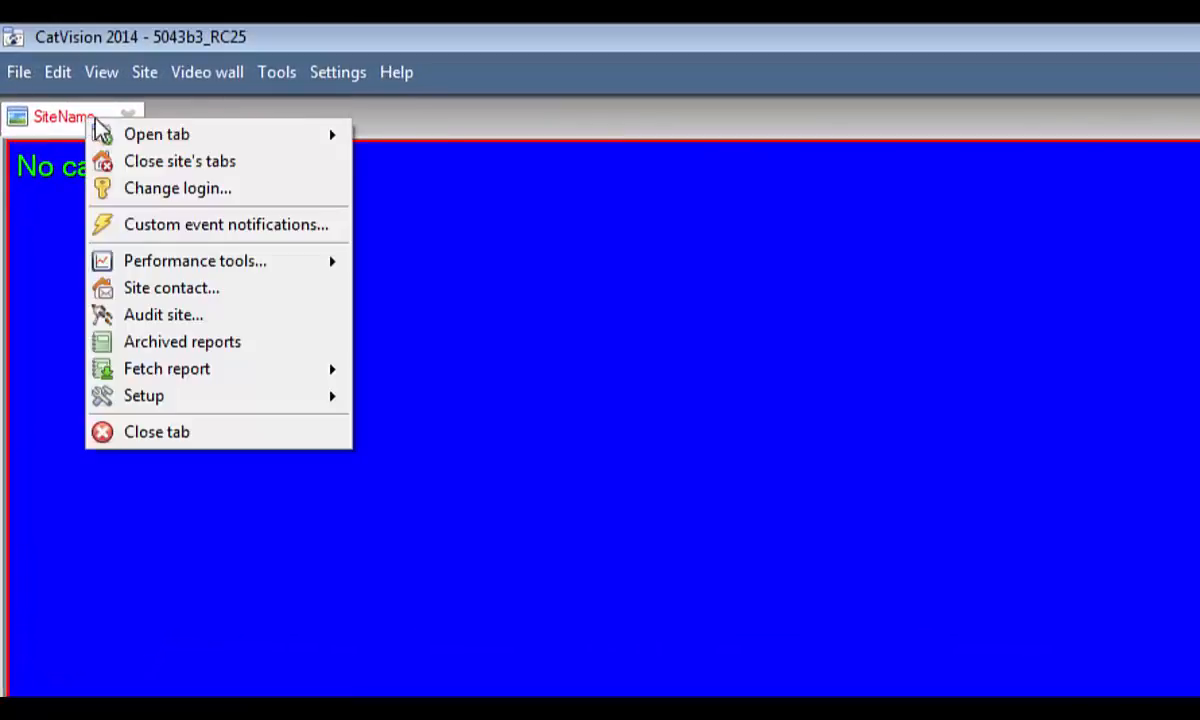
mouse_move(136, 120)
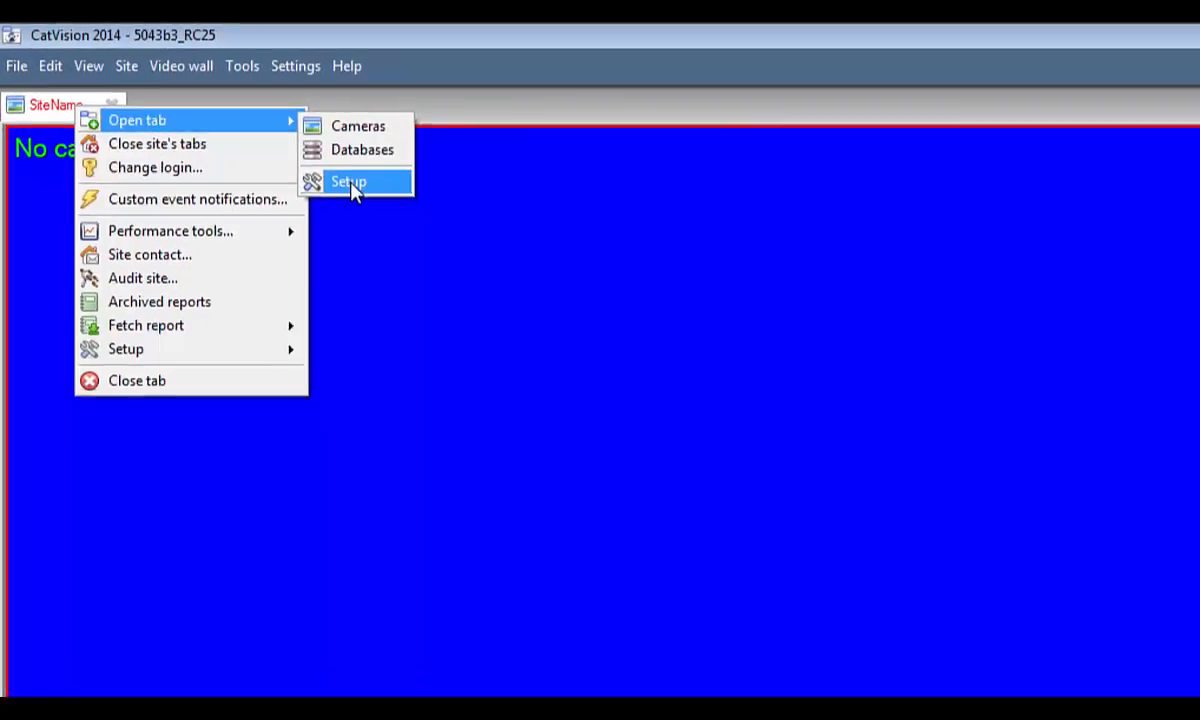
Open the site's Setup tab and go to the Servers configuration page
left_click(348, 180)
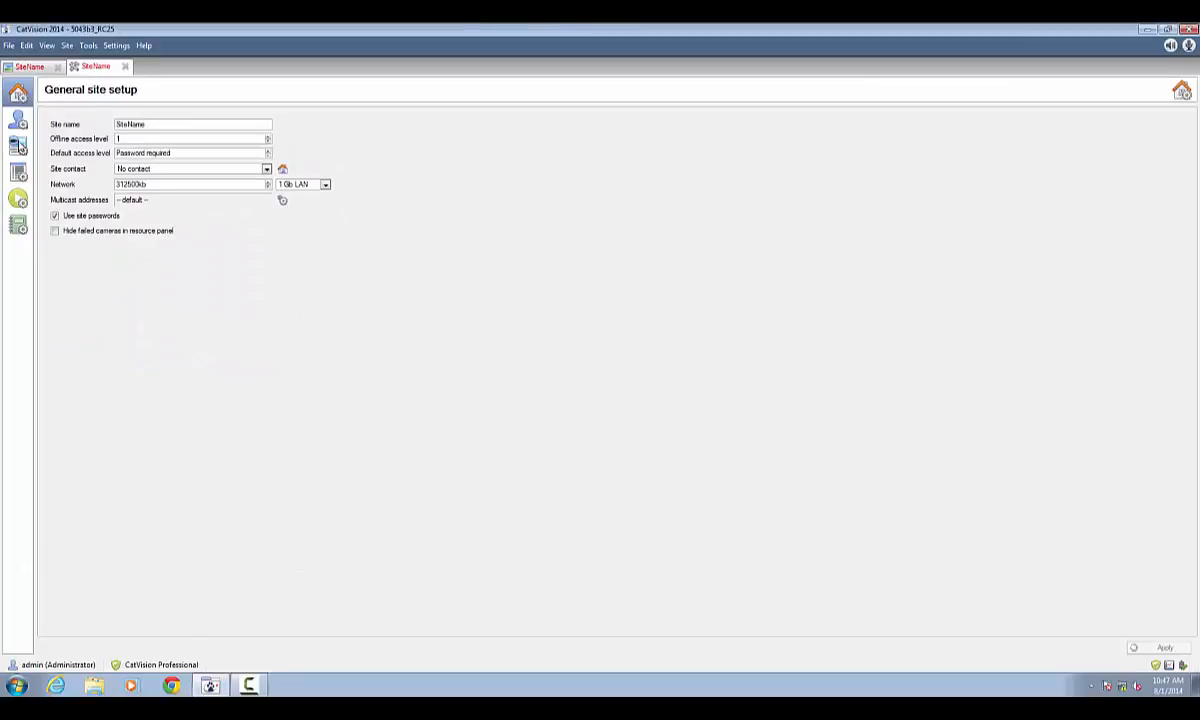
left_click(18, 144)
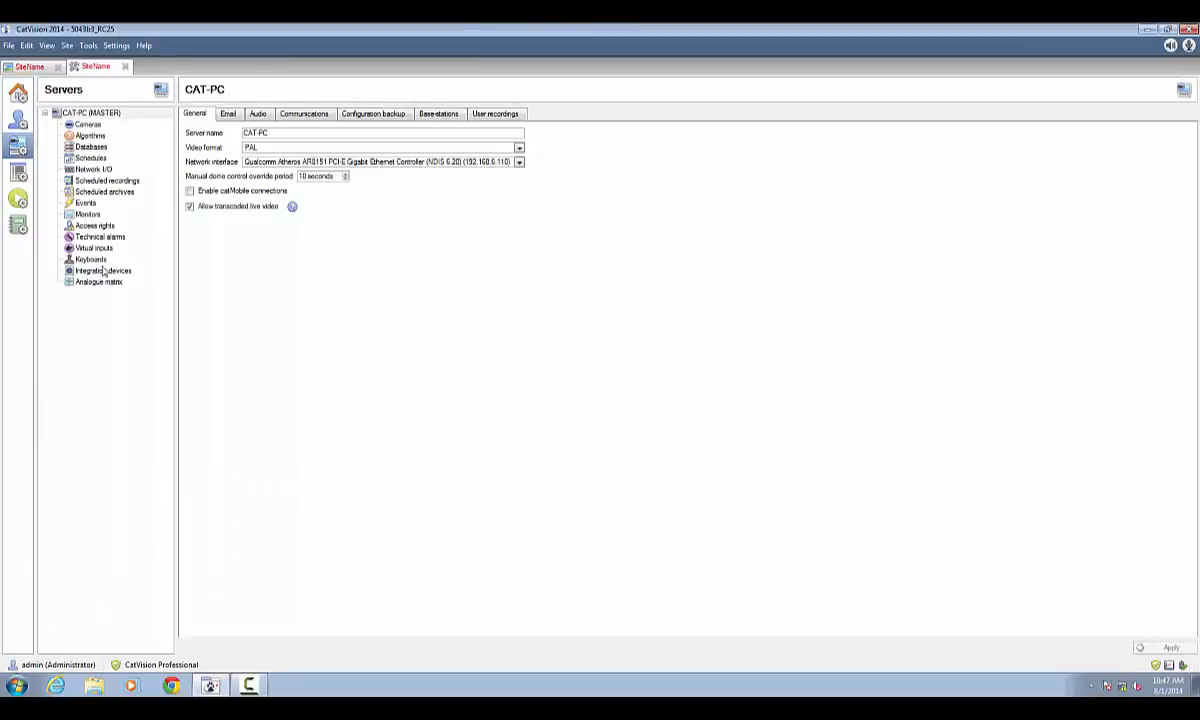
Start a new device under Integration devices and choose the Repos POS driver
left_click(104, 270)
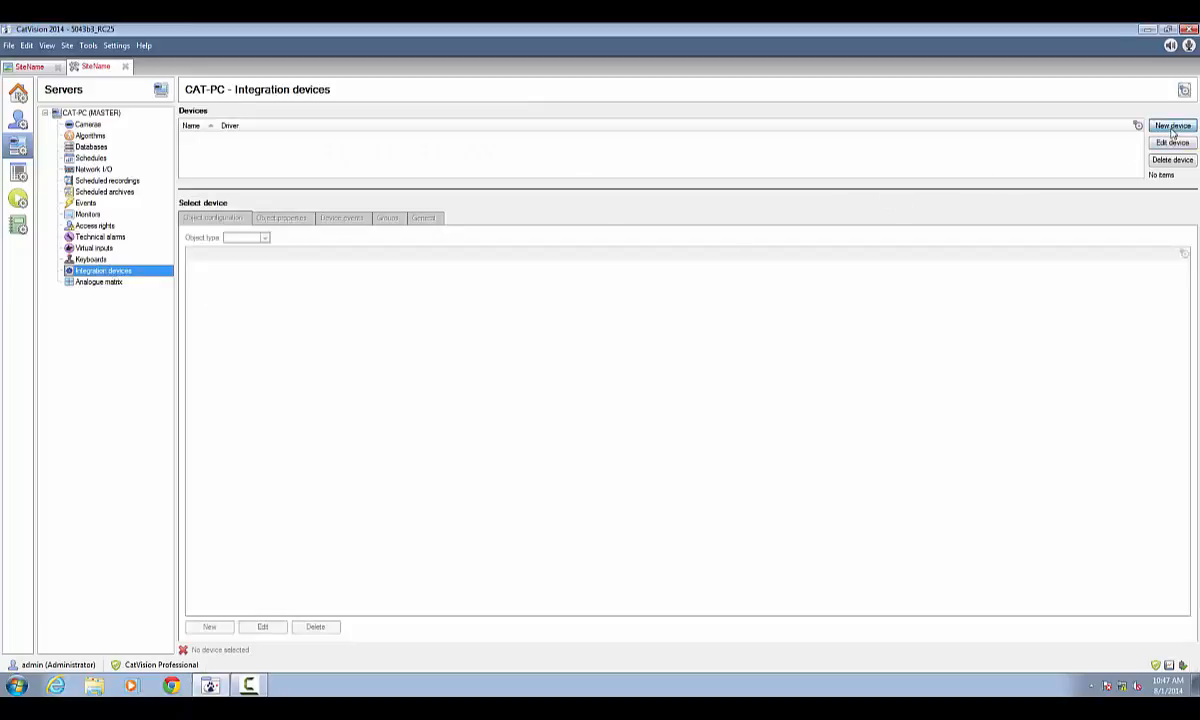
left_click(1172, 124)
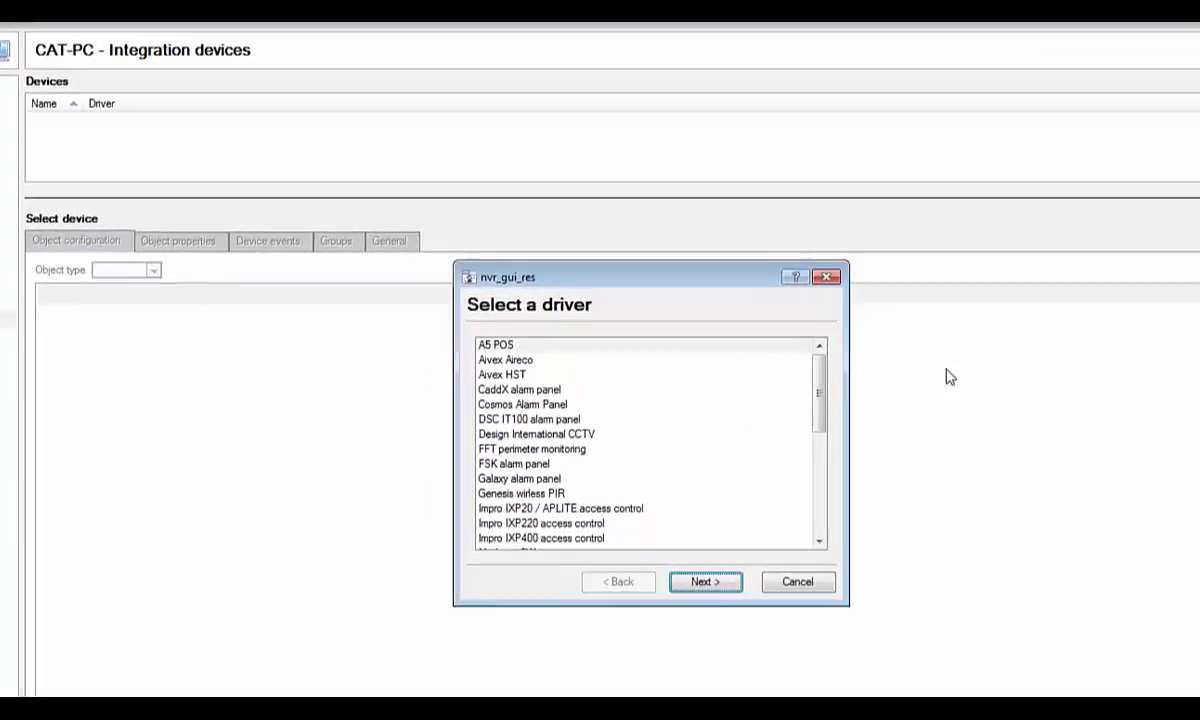
scroll("down", 3)
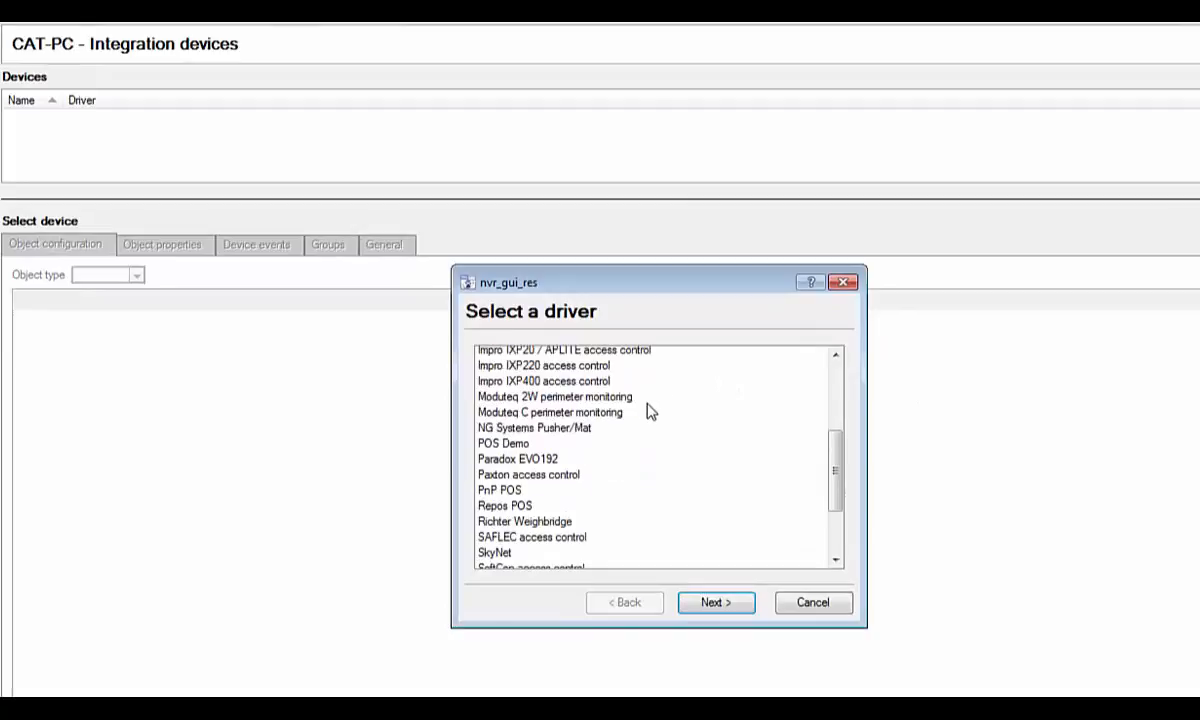
left_click(504, 504)
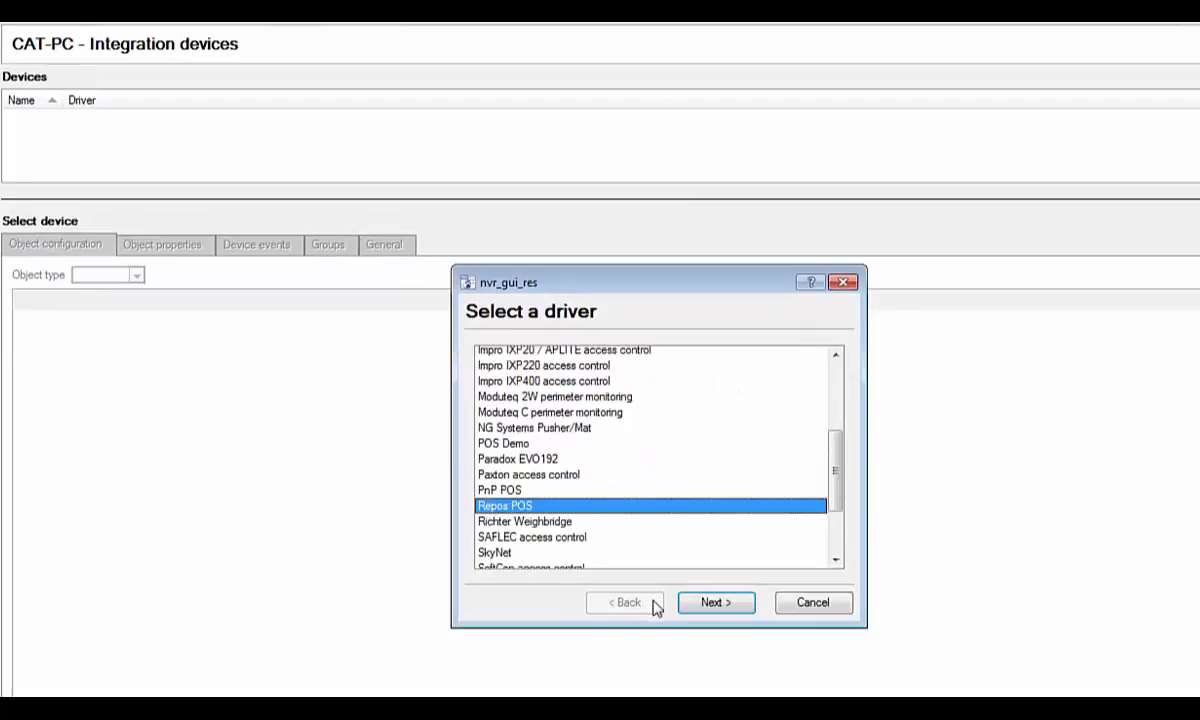
Proceed to device configuration and name the new device RePOS
left_click(716, 602)
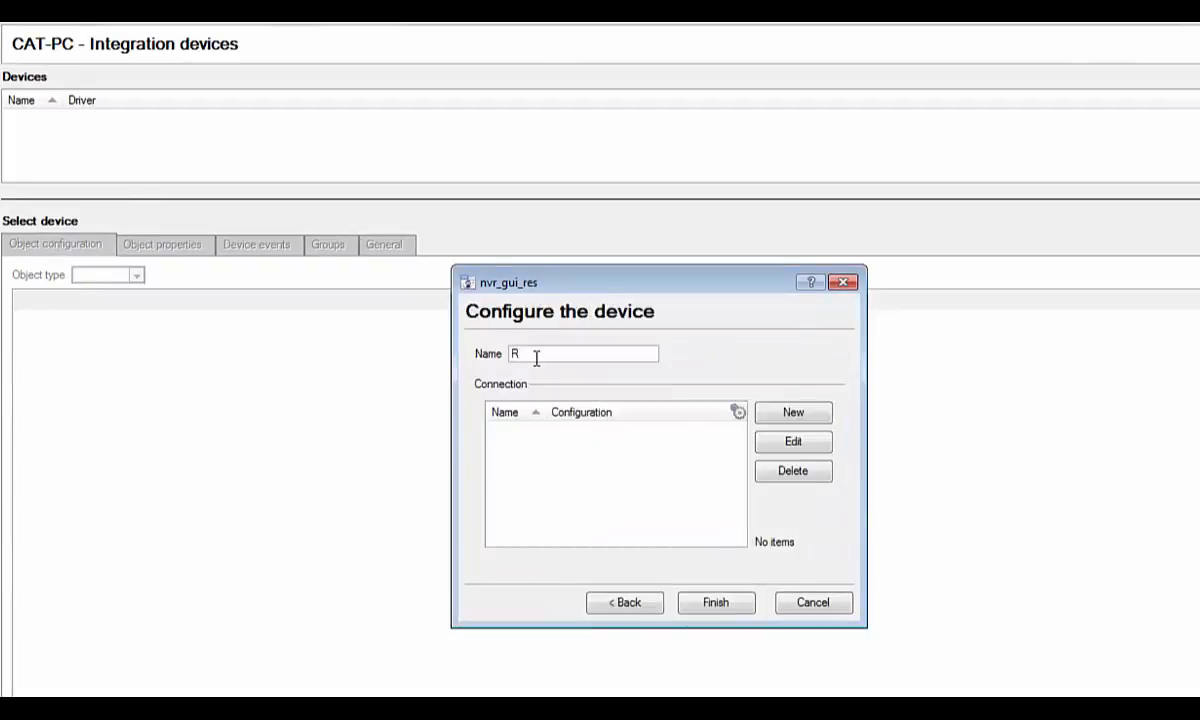
type("ePOS")
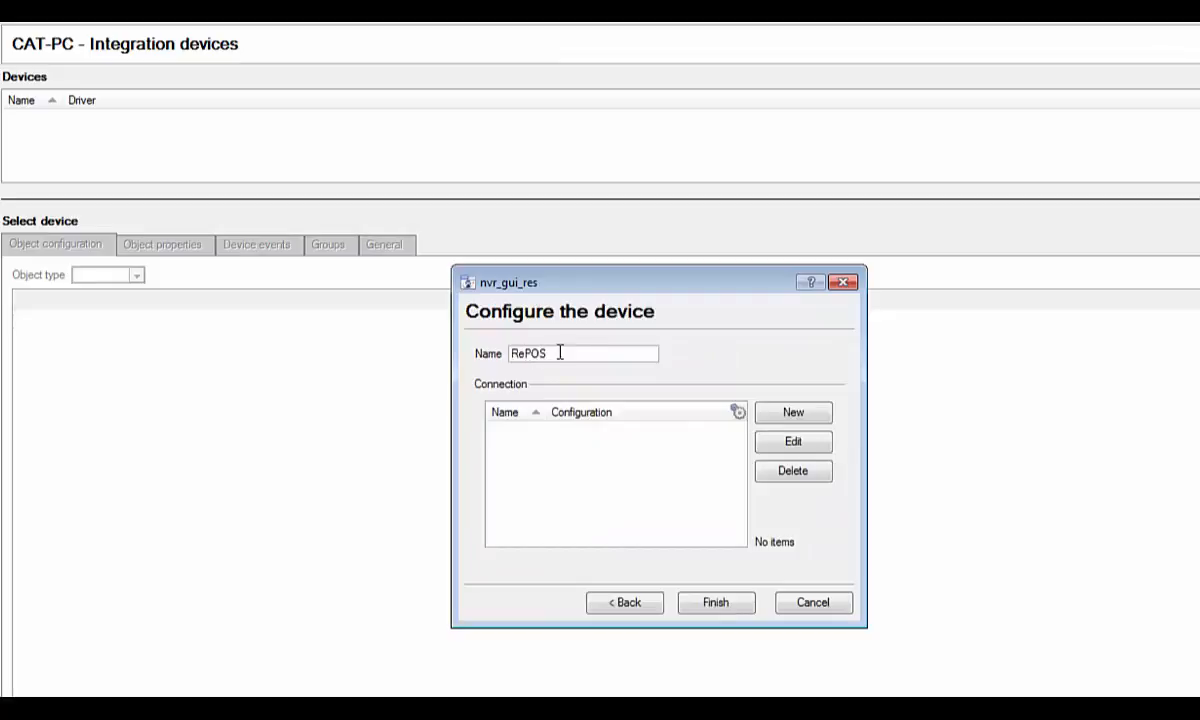
mouse_move(740, 438)
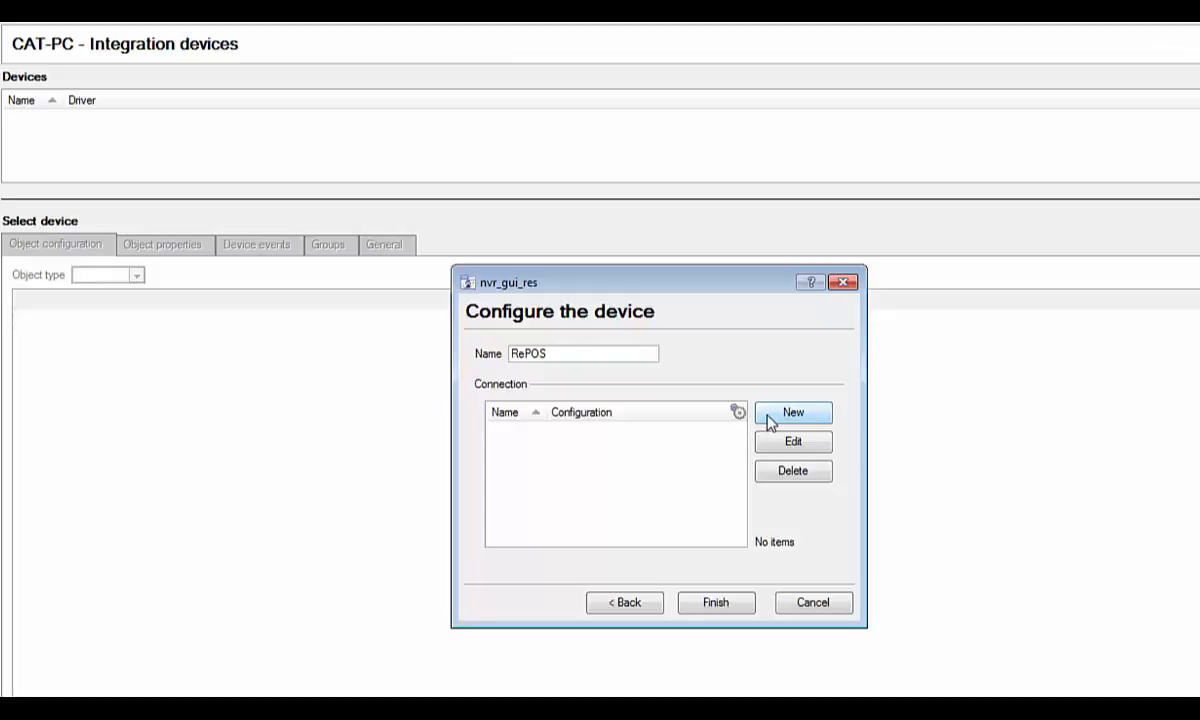
mouse_move(768, 420)
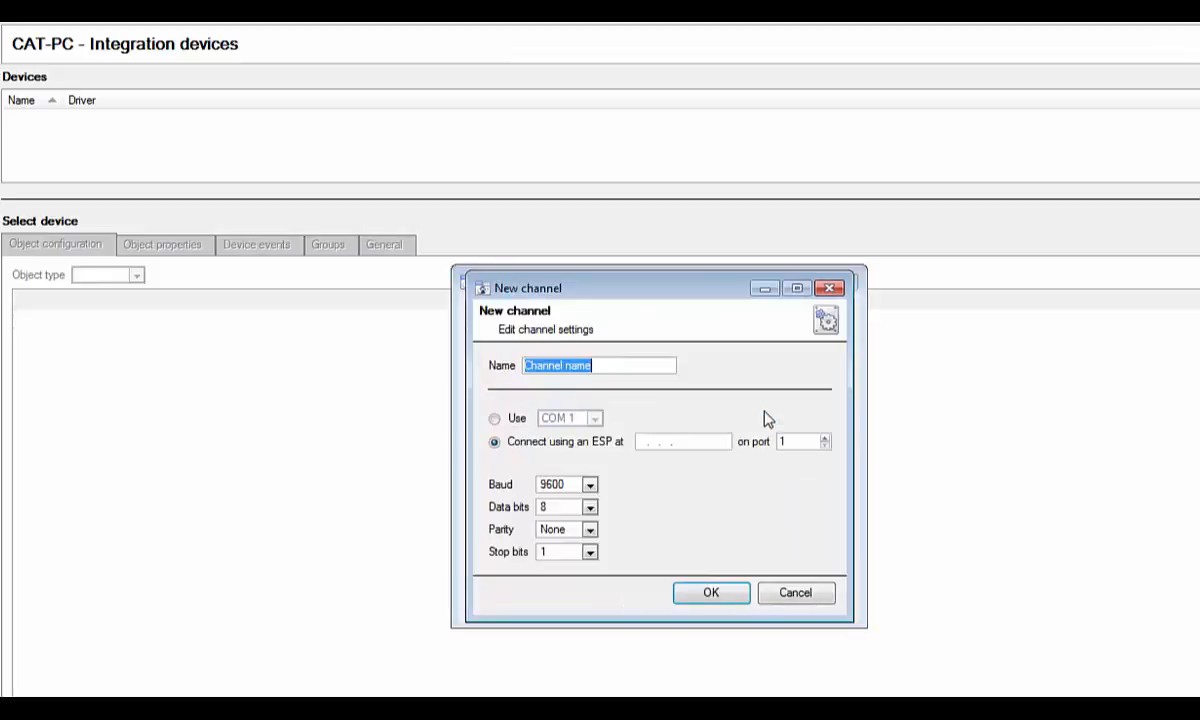
Create a serial channel named Port1 using a local COM port
left_click(494, 418)
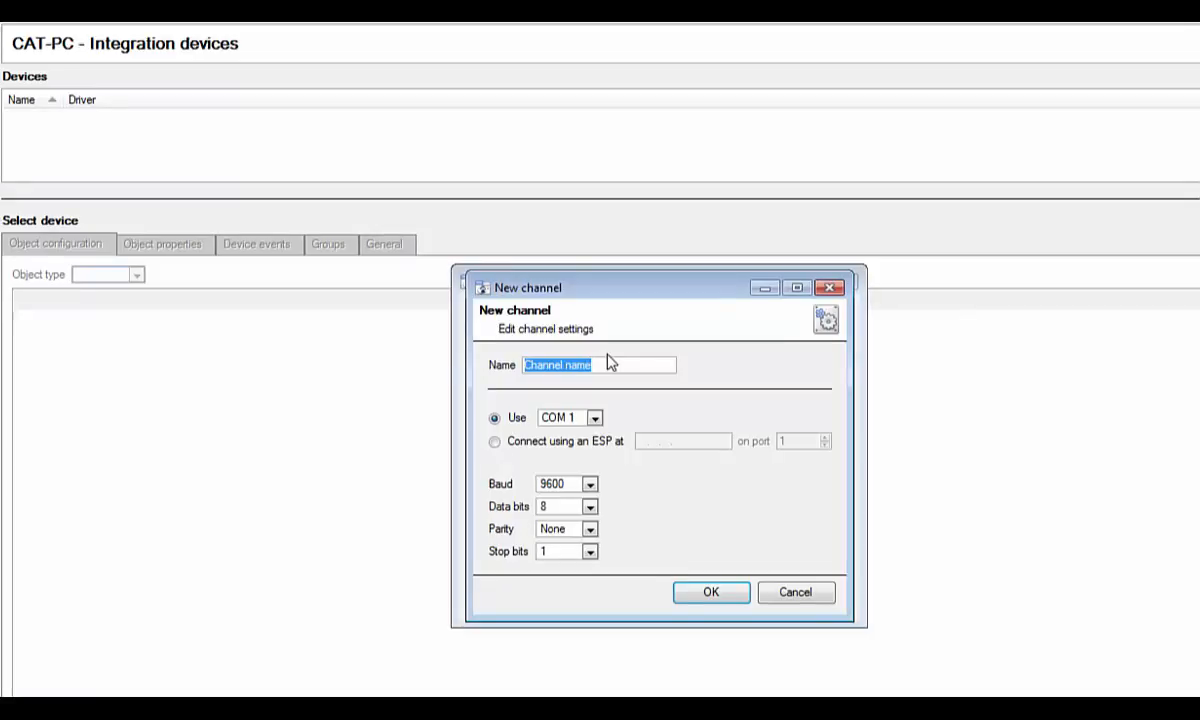
type("Port1")
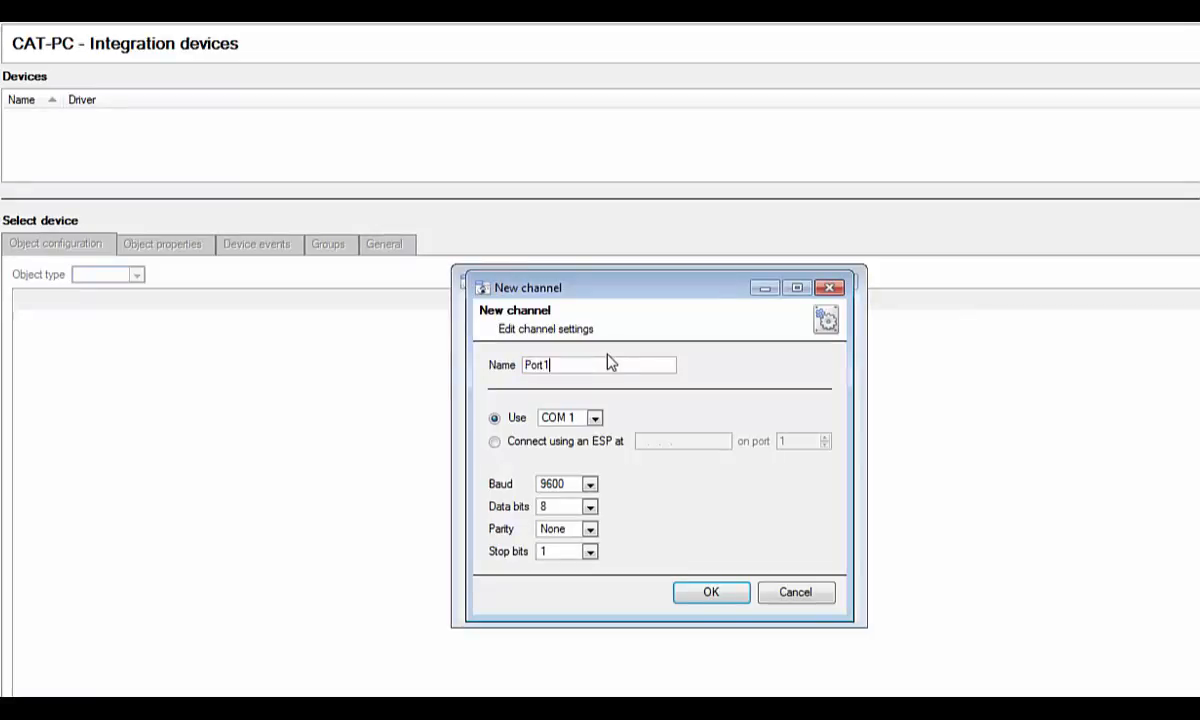
mouse_move(618, 486)
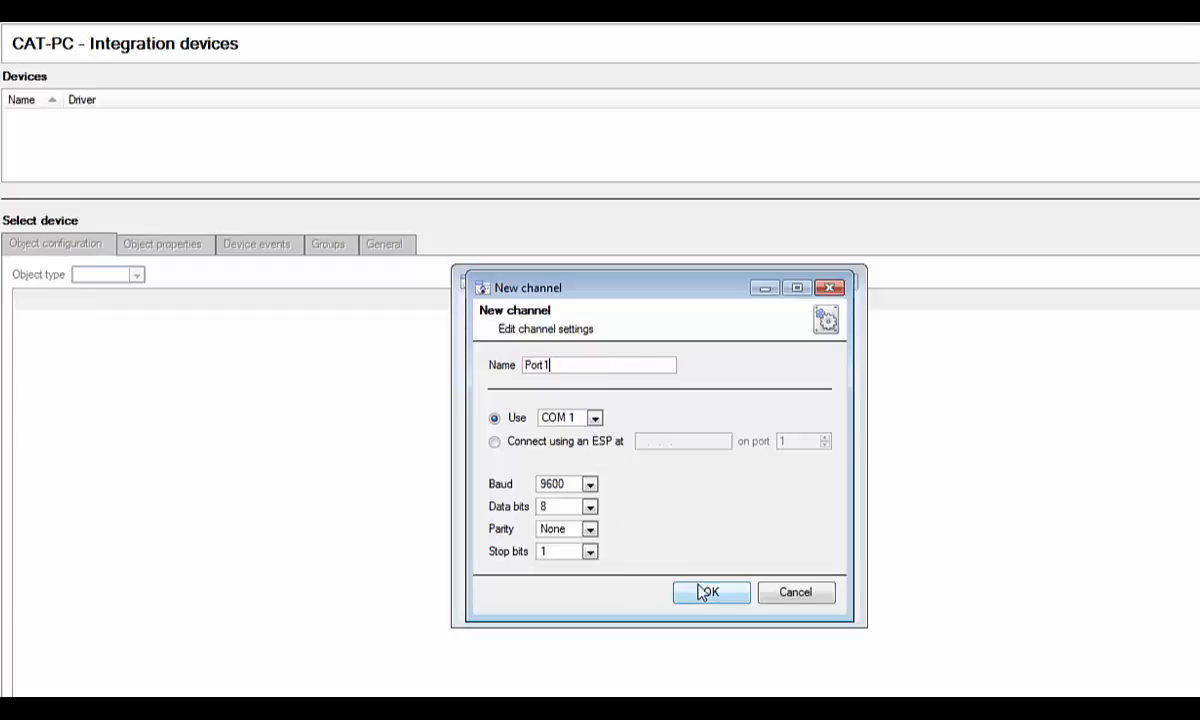
left_click(710, 592)
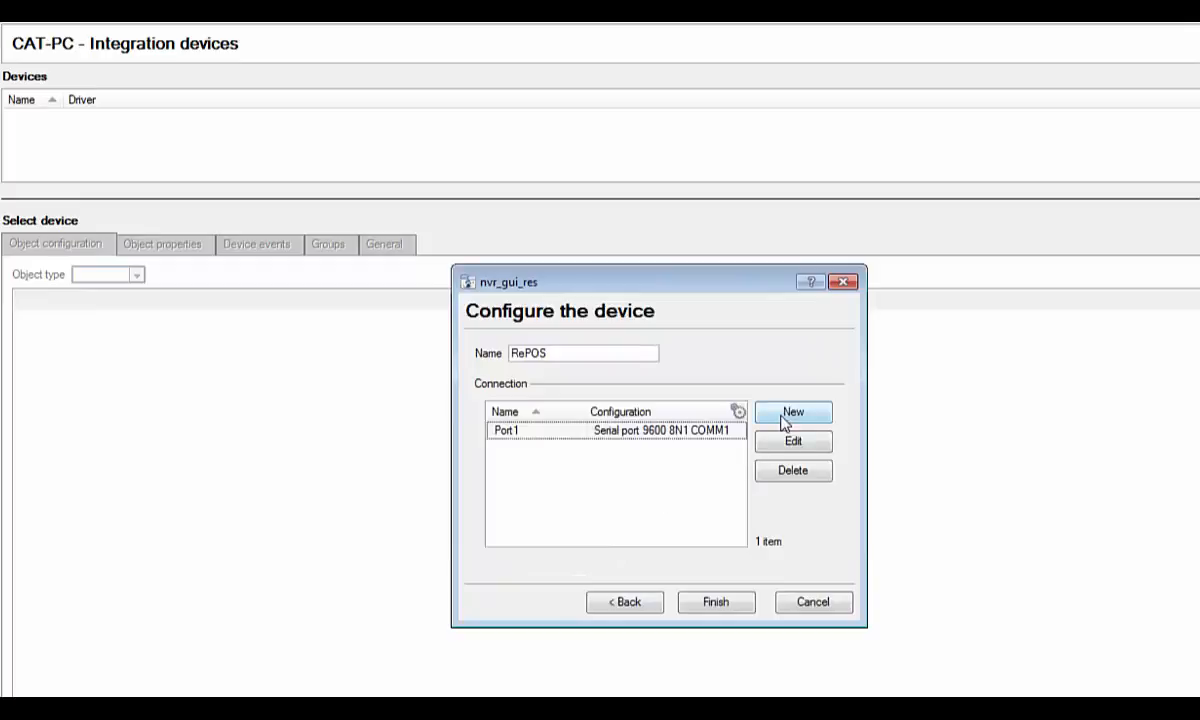
Add a second serial channel on COM 2 and save it
left_click(792, 412)
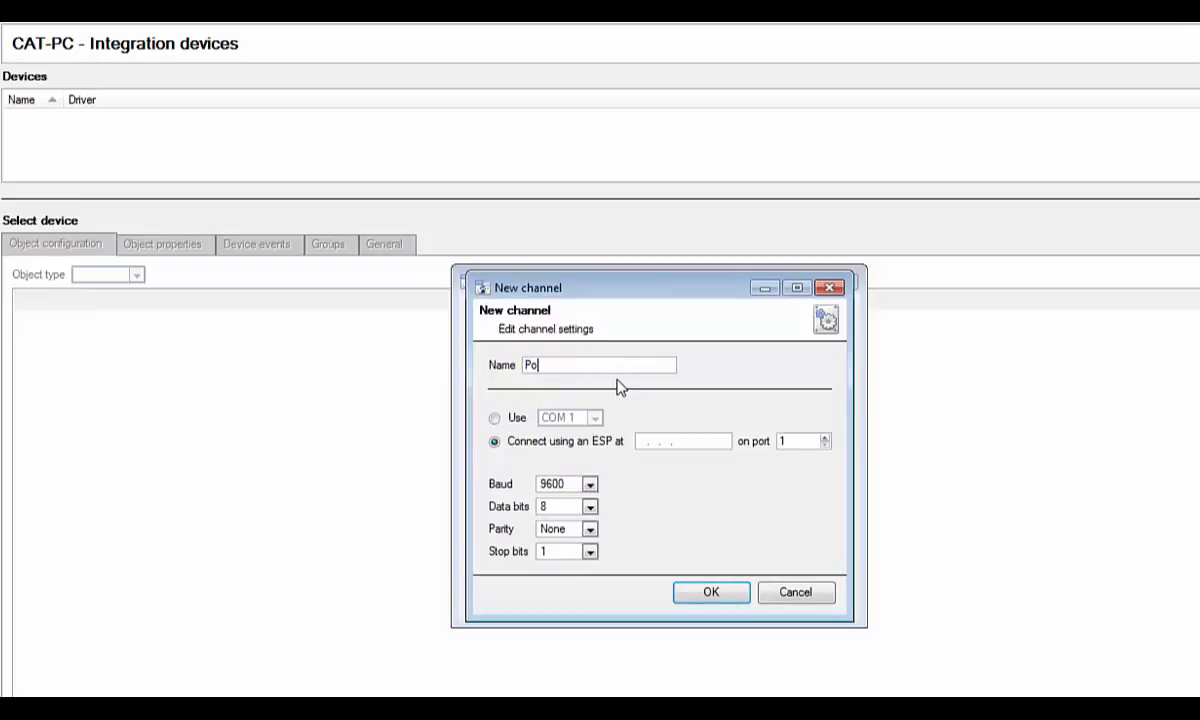
left_click(594, 418)
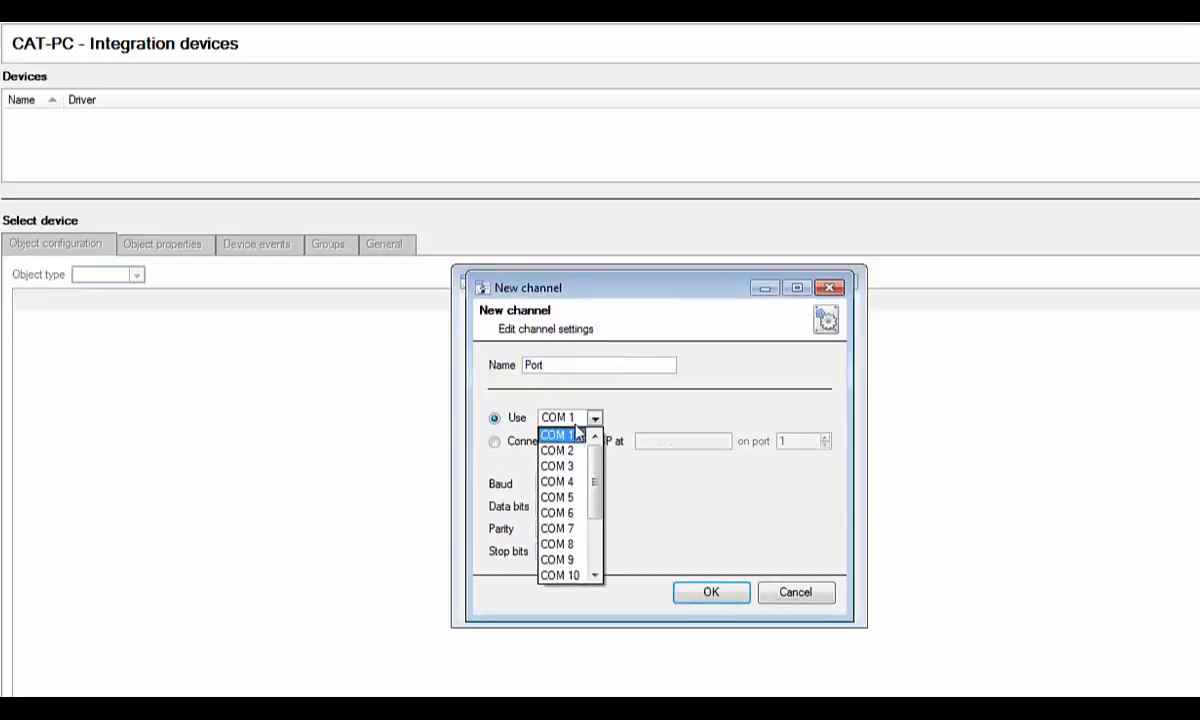
left_click(556, 450)
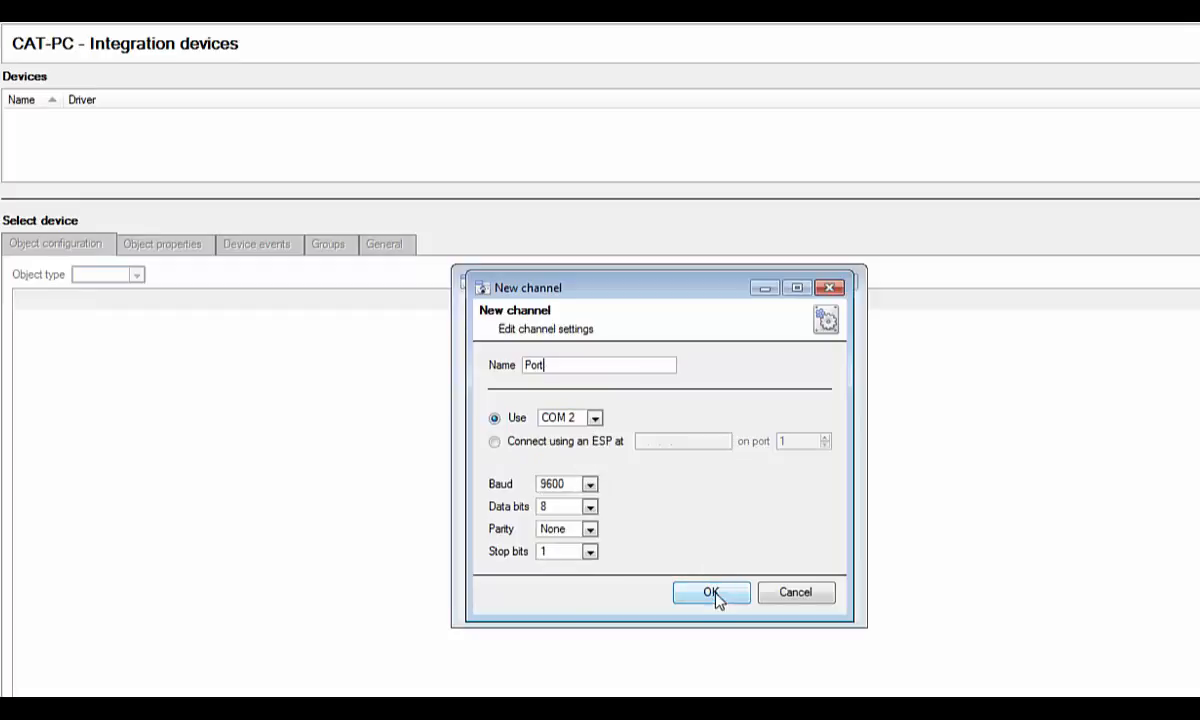
left_click(710, 592)
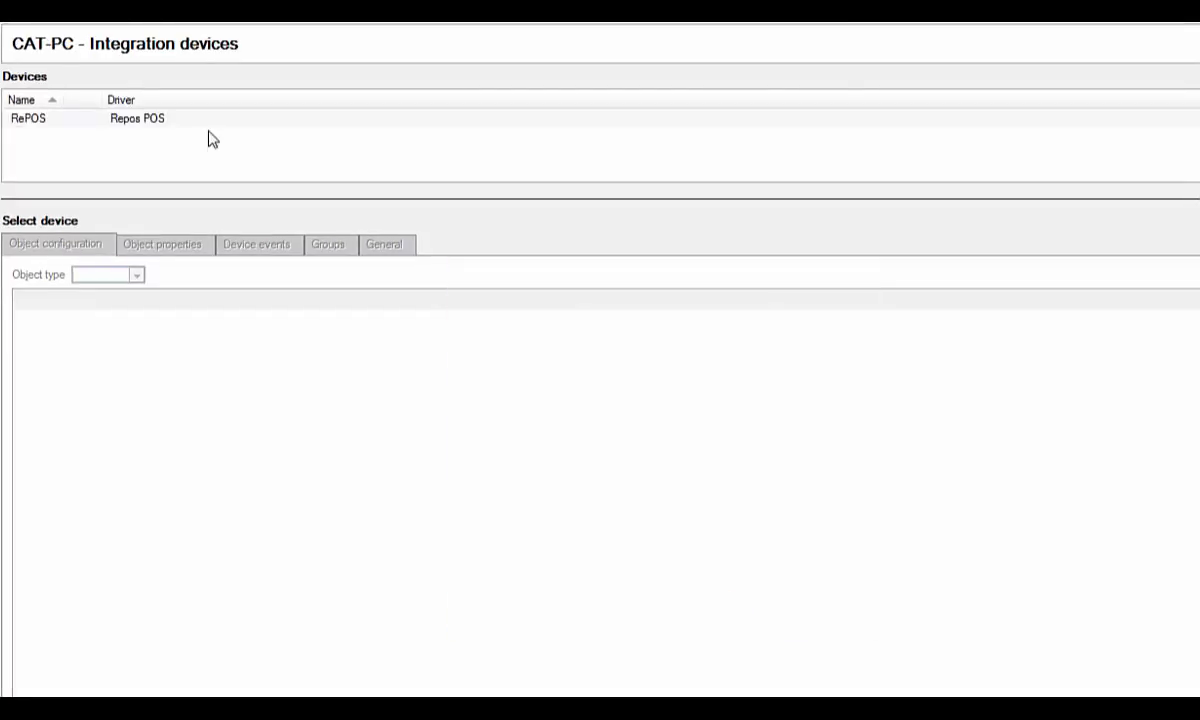
Show the RePOS object configuration and open the Till object's properties
left_click(28, 118)
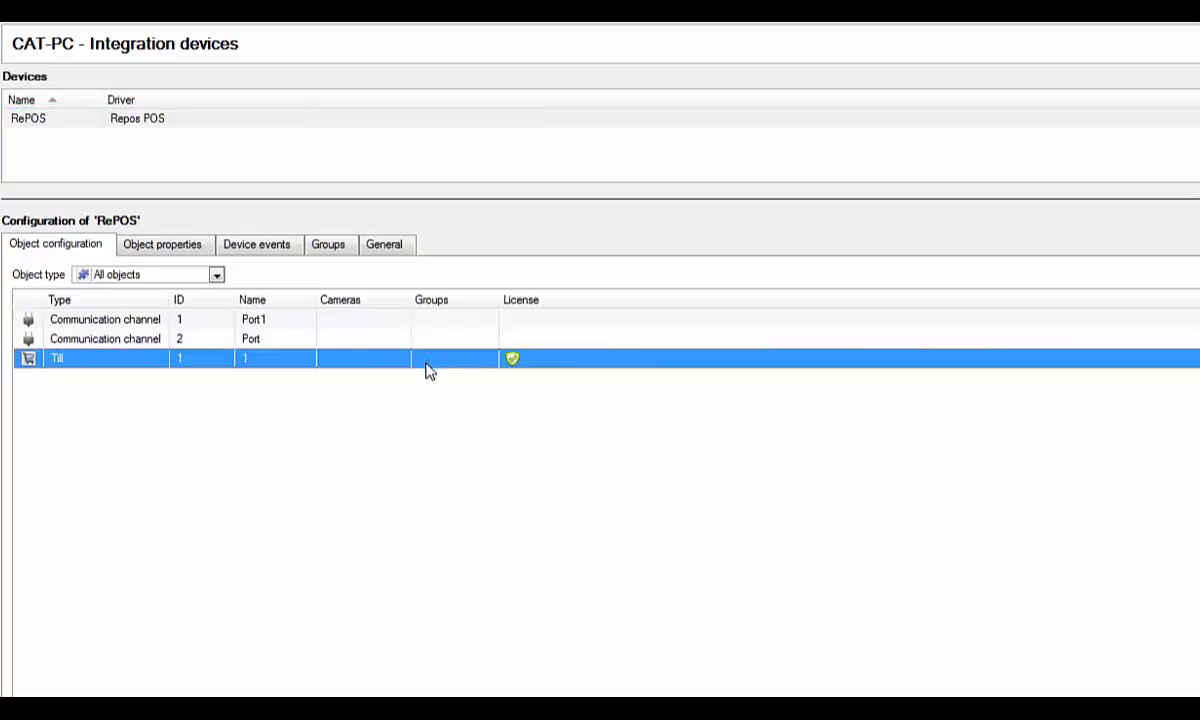
right_click(428, 360)
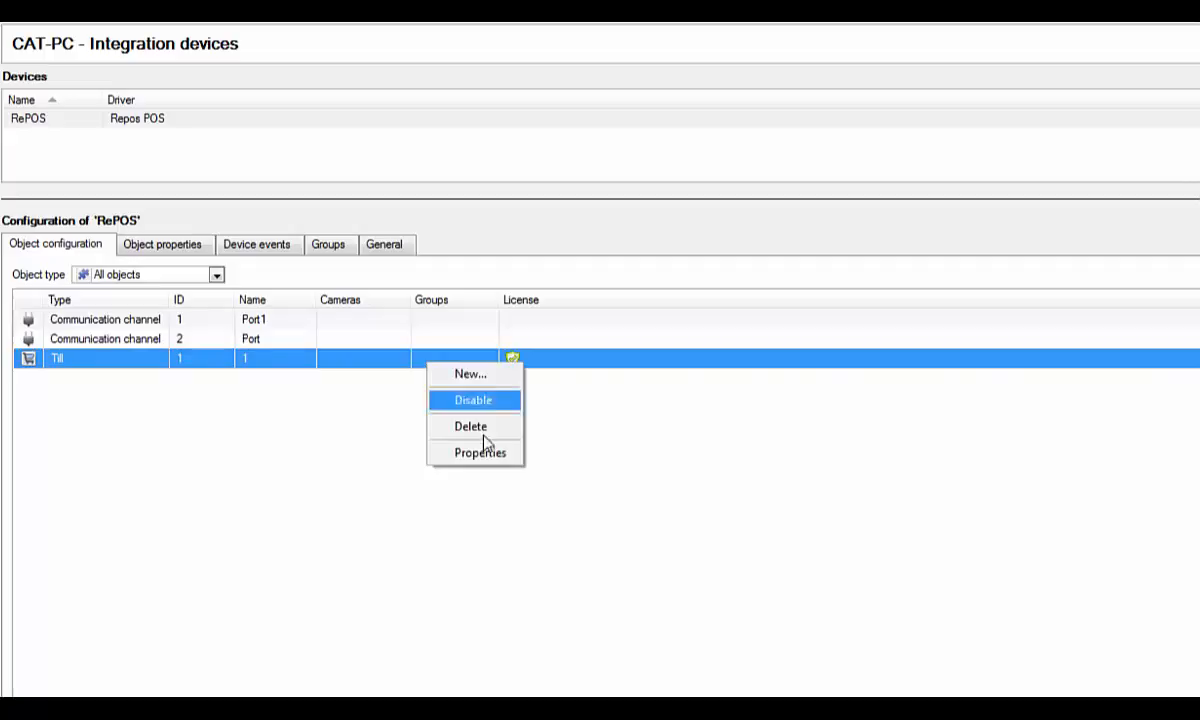
left_click(480, 452)
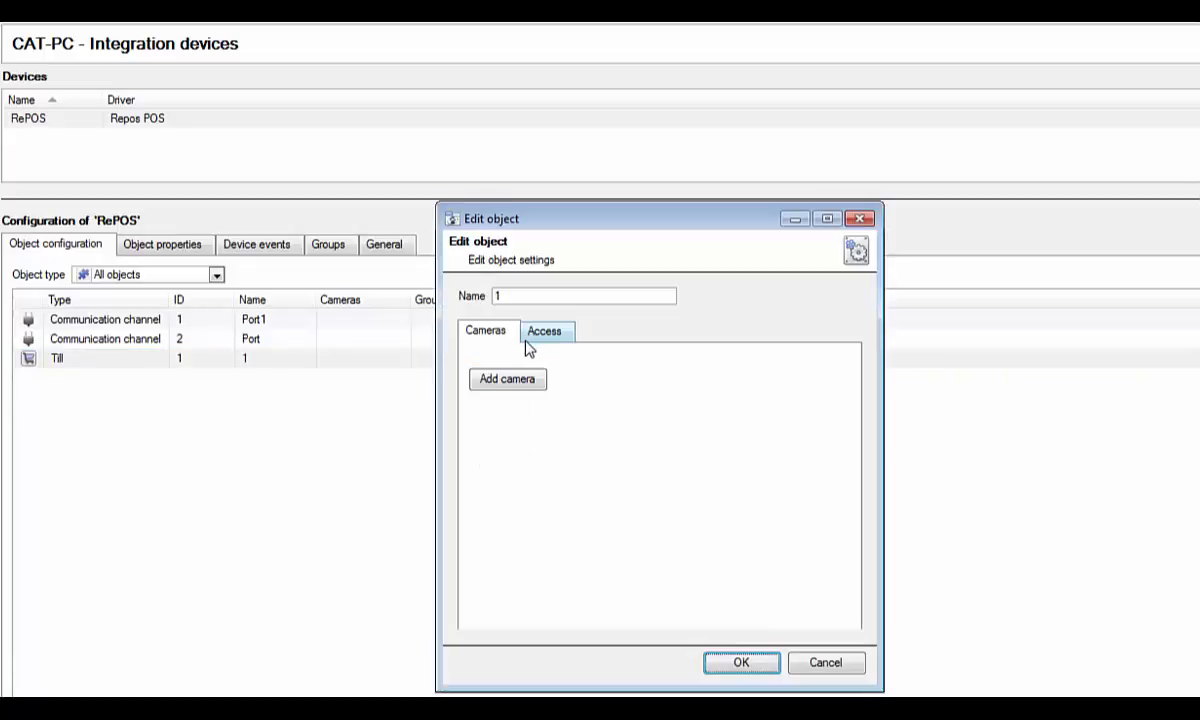
Add the Sunell 12FDN camera as Camera 1 of the till and confirm
left_click(508, 380)
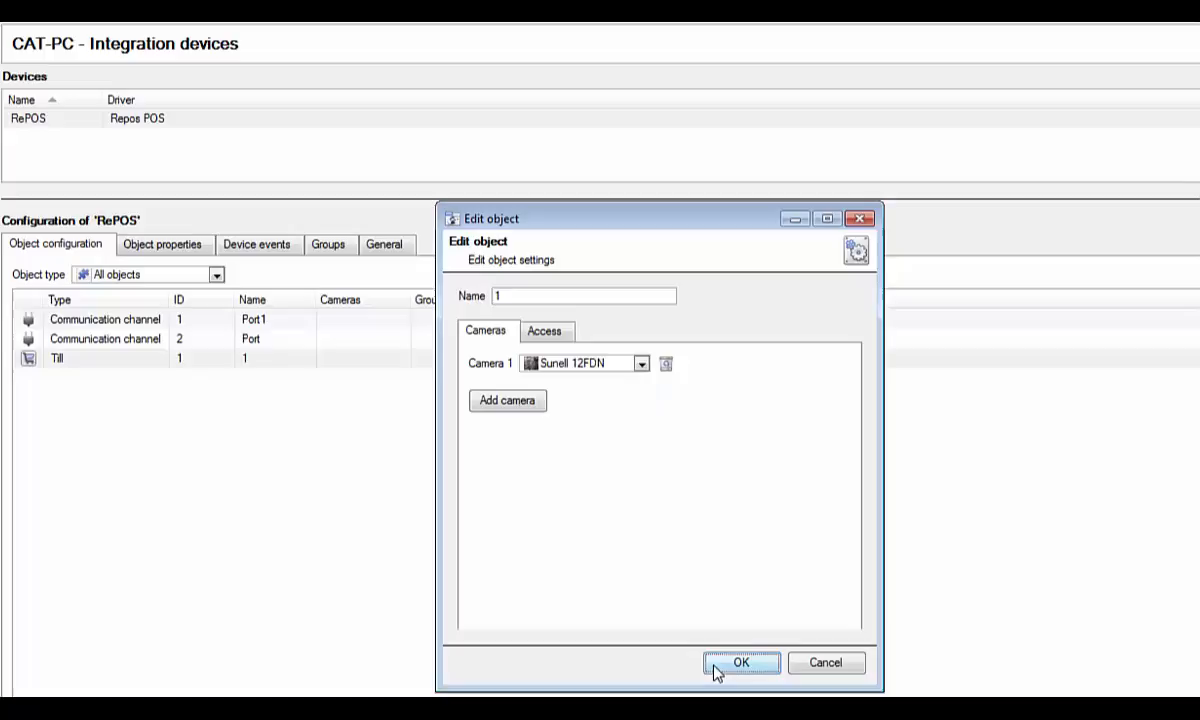
left_click(742, 662)
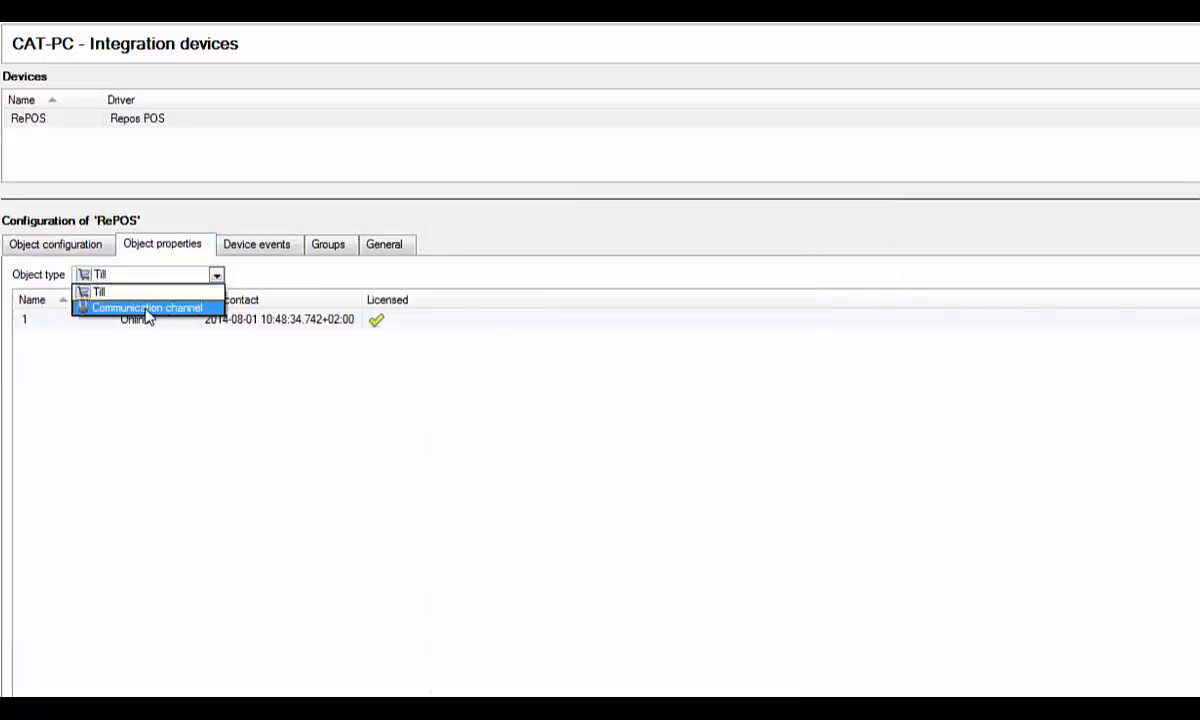
Review the device's communication channels, tills and recorded transaction events
left_click(144, 308)
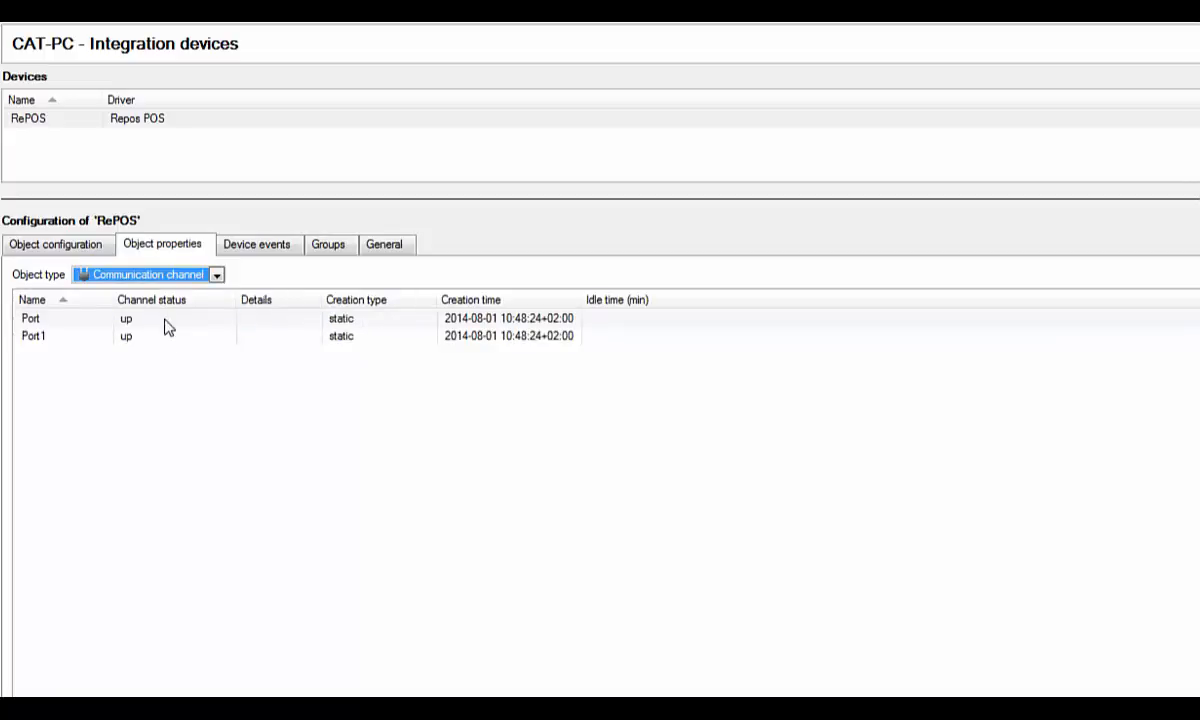
left_click(216, 274)
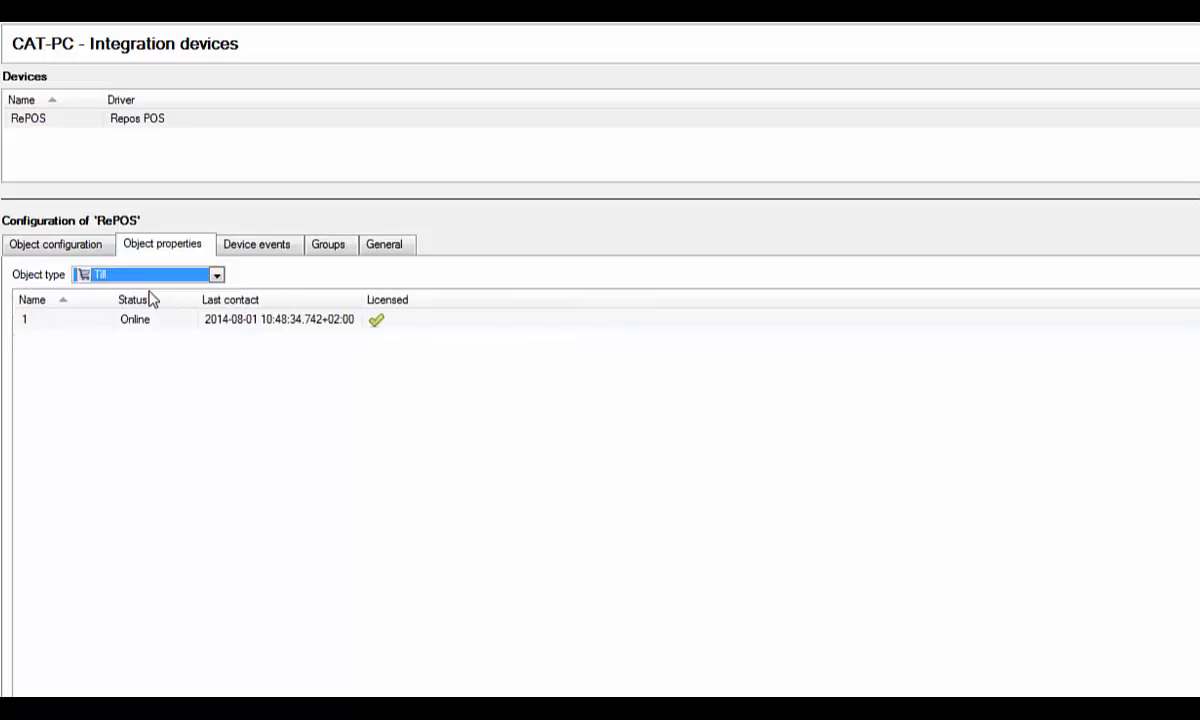
mouse_move(218, 392)
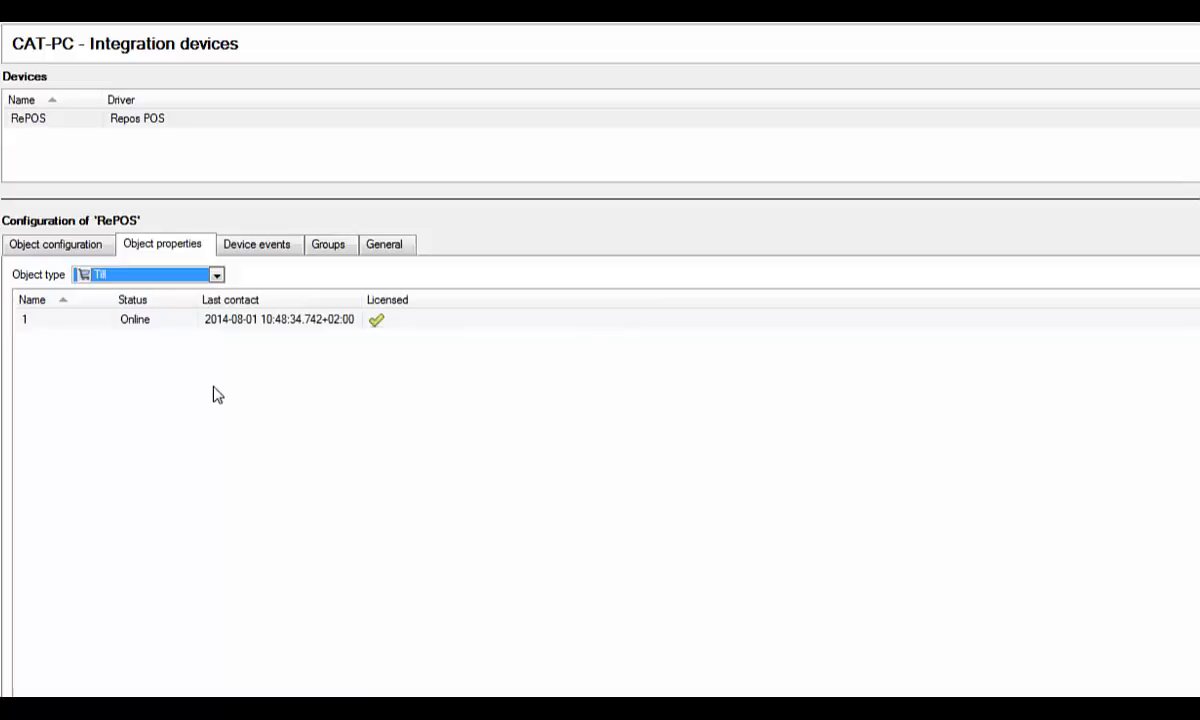
left_click(256, 244)
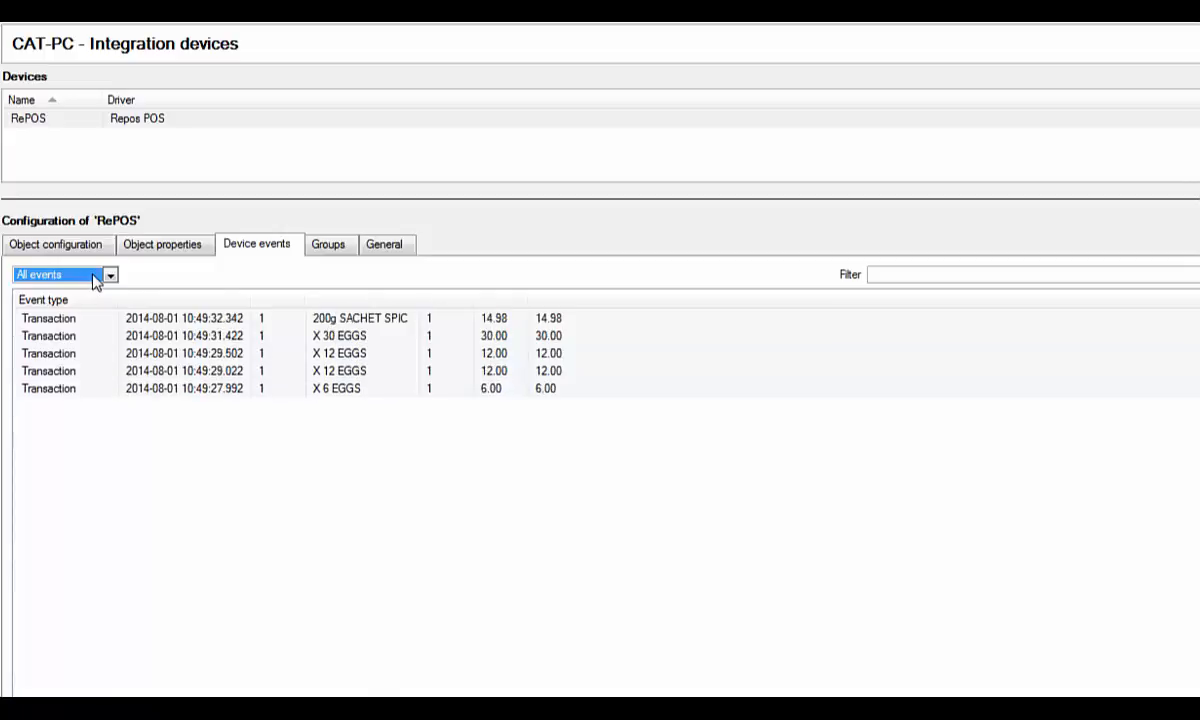
mouse_move(356, 280)
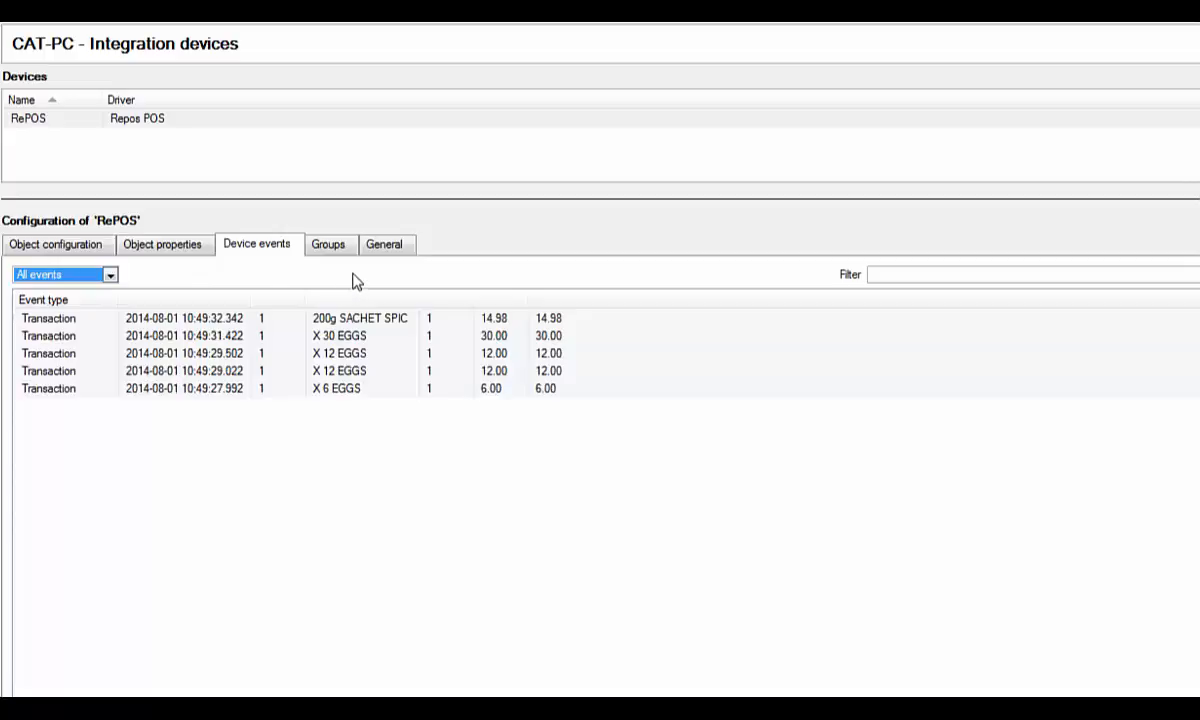
Return to General settings and bring up the integration database setup
left_click(384, 244)
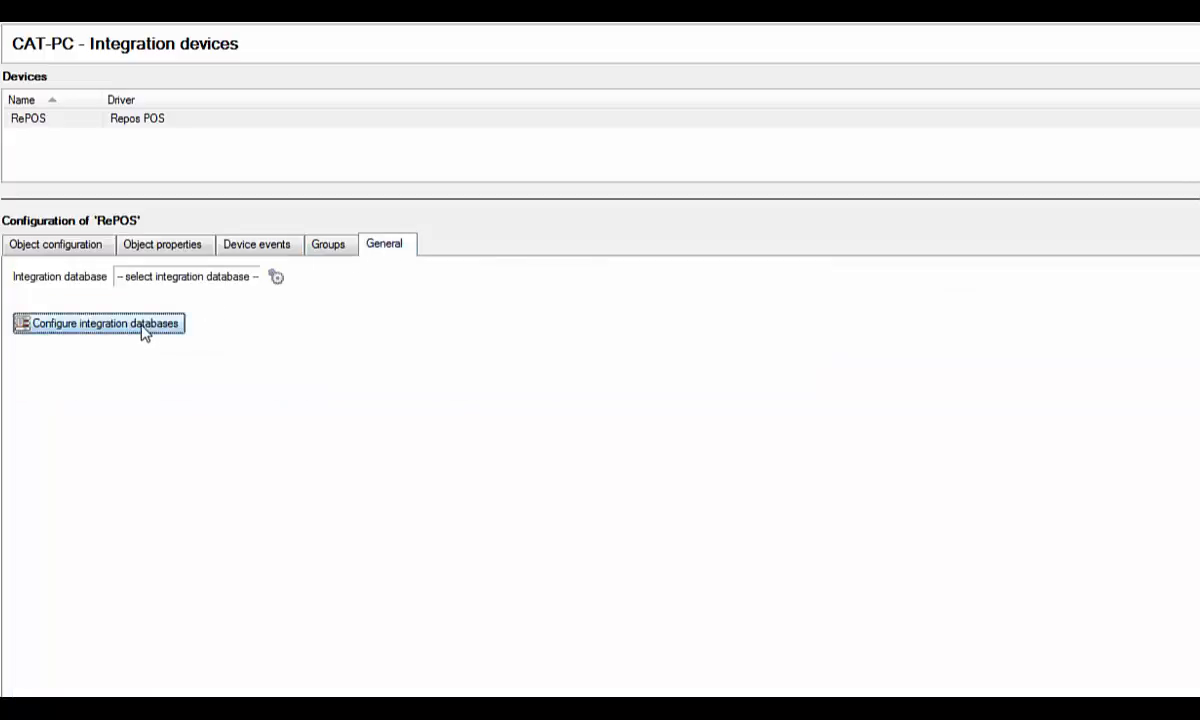
left_click(98, 324)
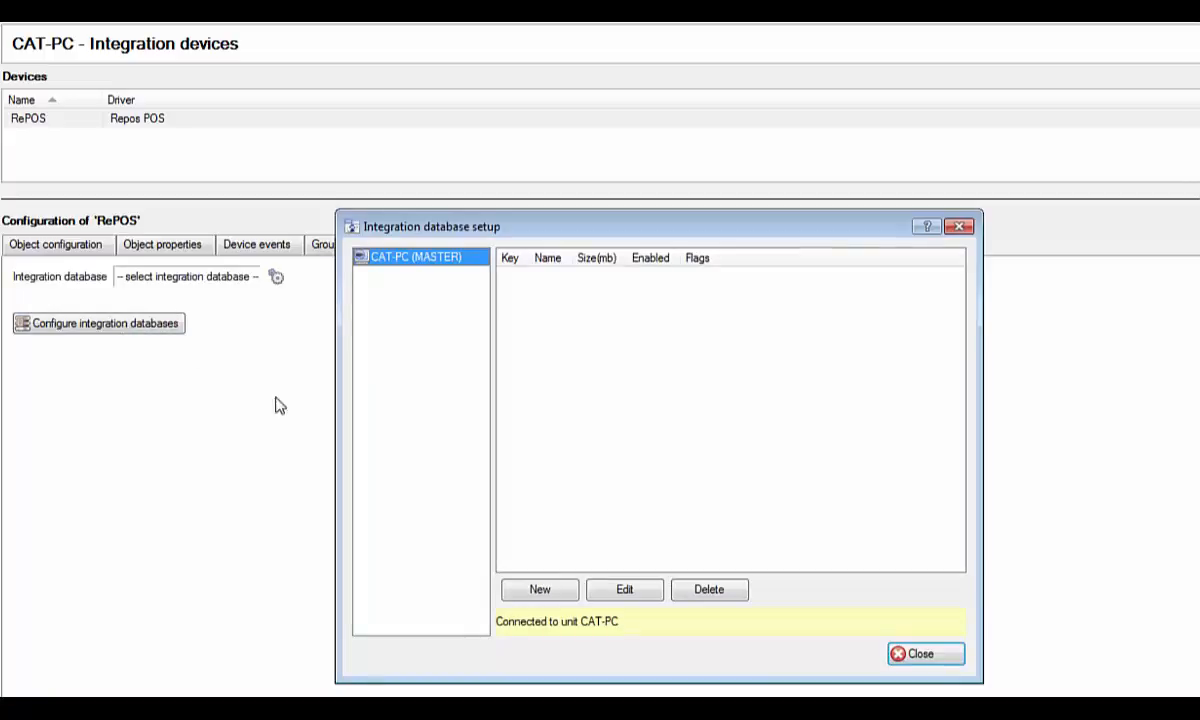
Create a new integration database named RePOS DB with the Repos POS driver
left_click(540, 588)
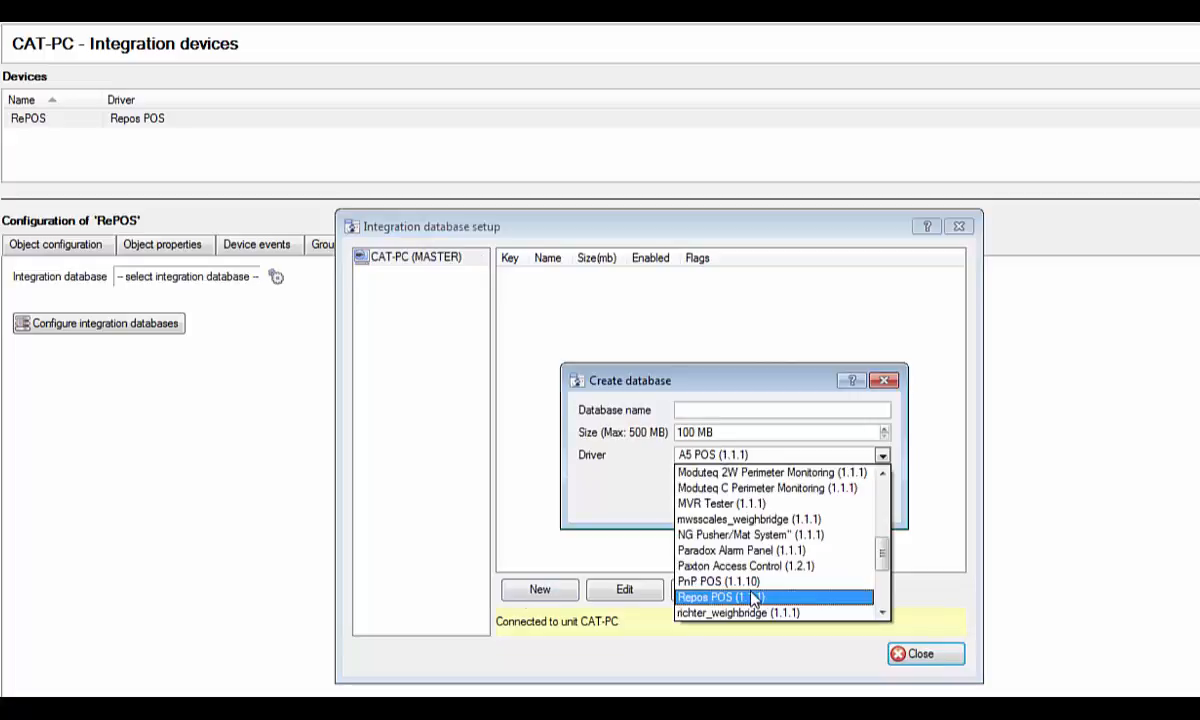
left_click(736, 596)
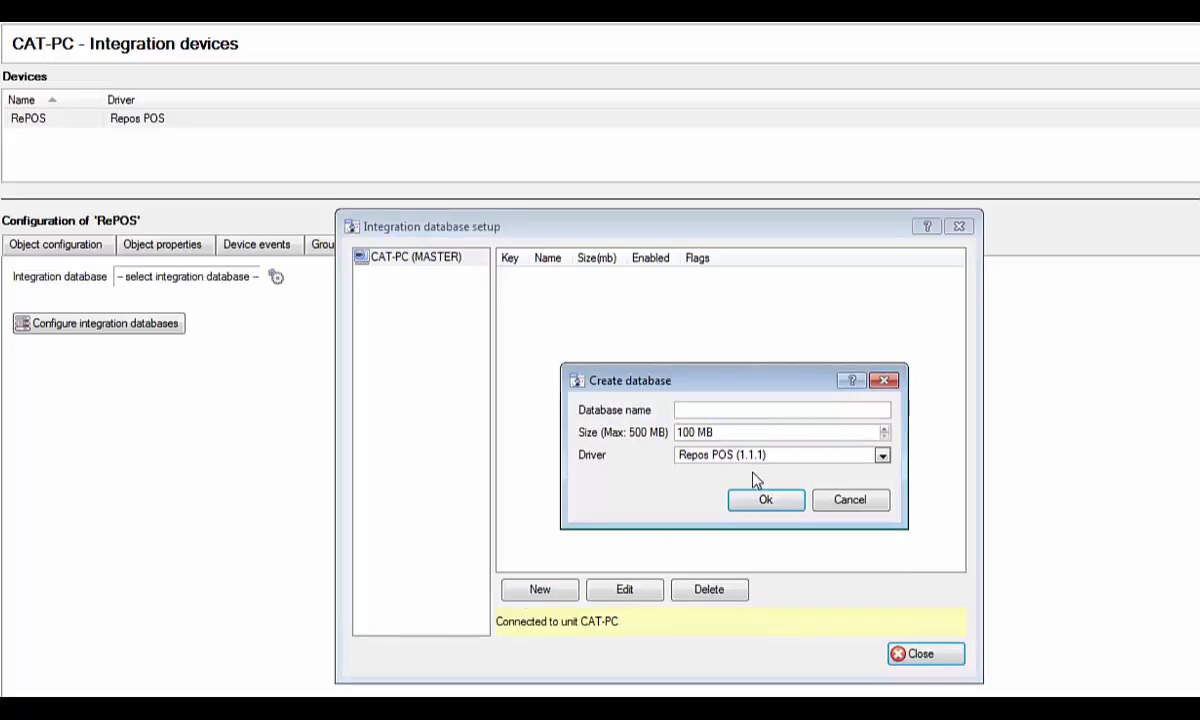
type("RePOS")
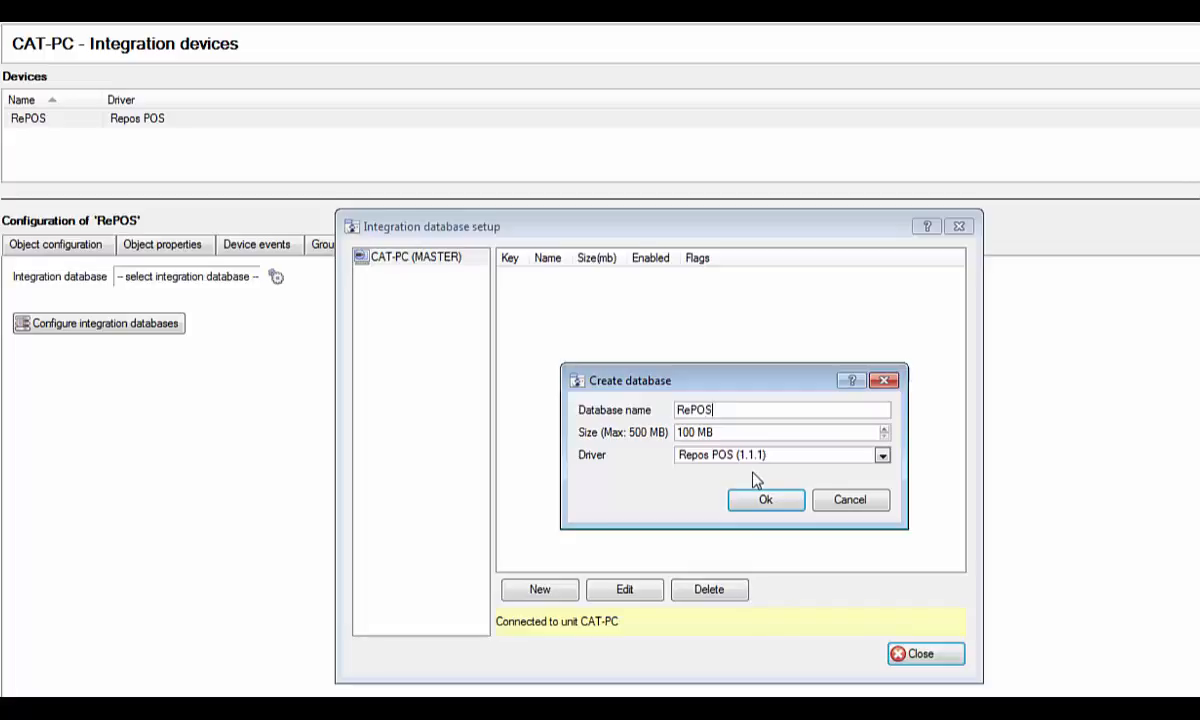
type("DB")
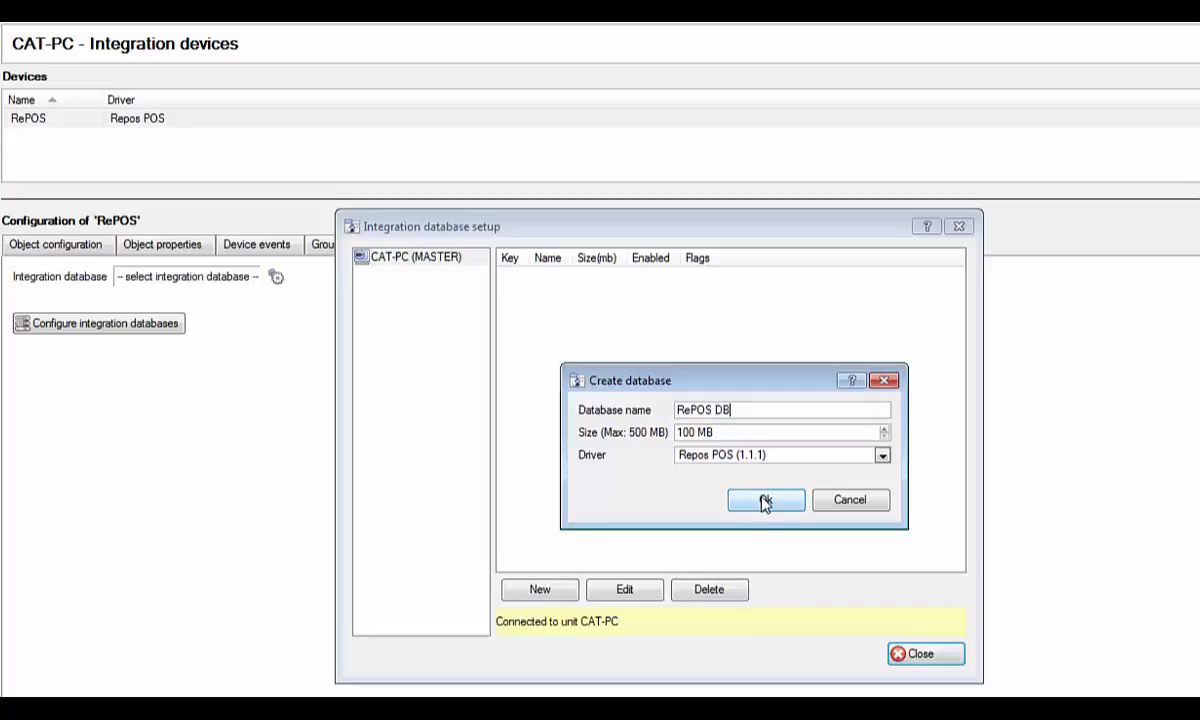
left_click(764, 500)
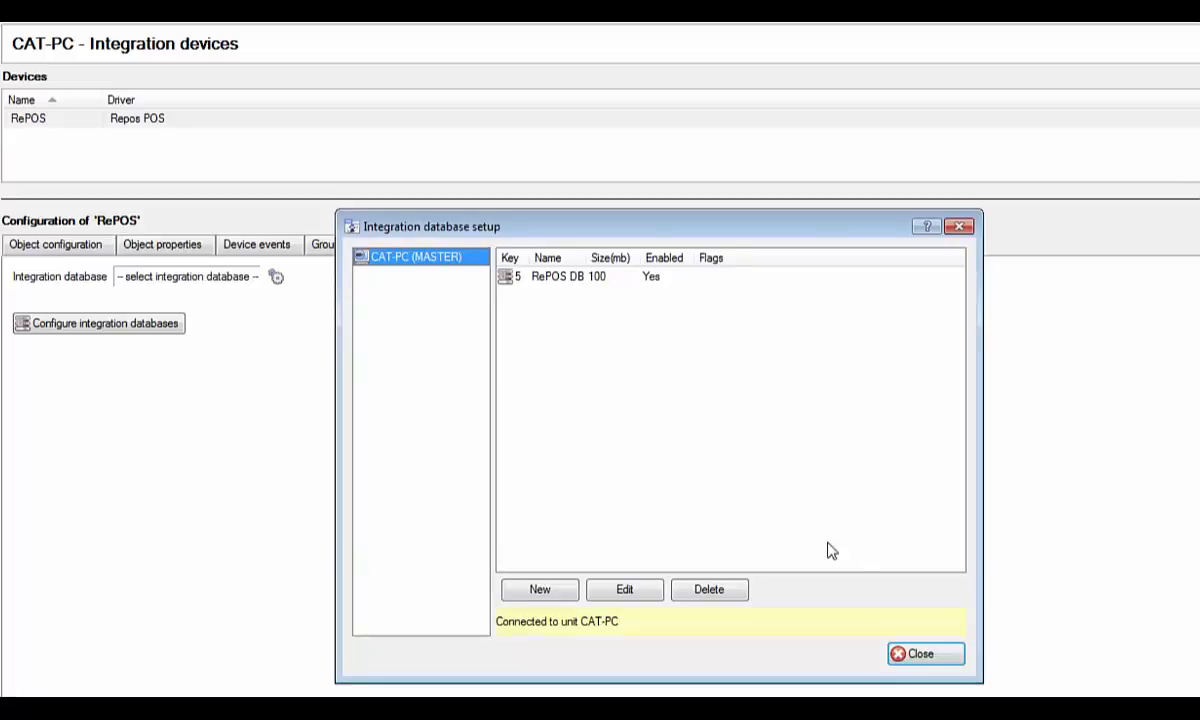
Close database setup and set RePOS DB as the device's integration database
left_click(916, 652)
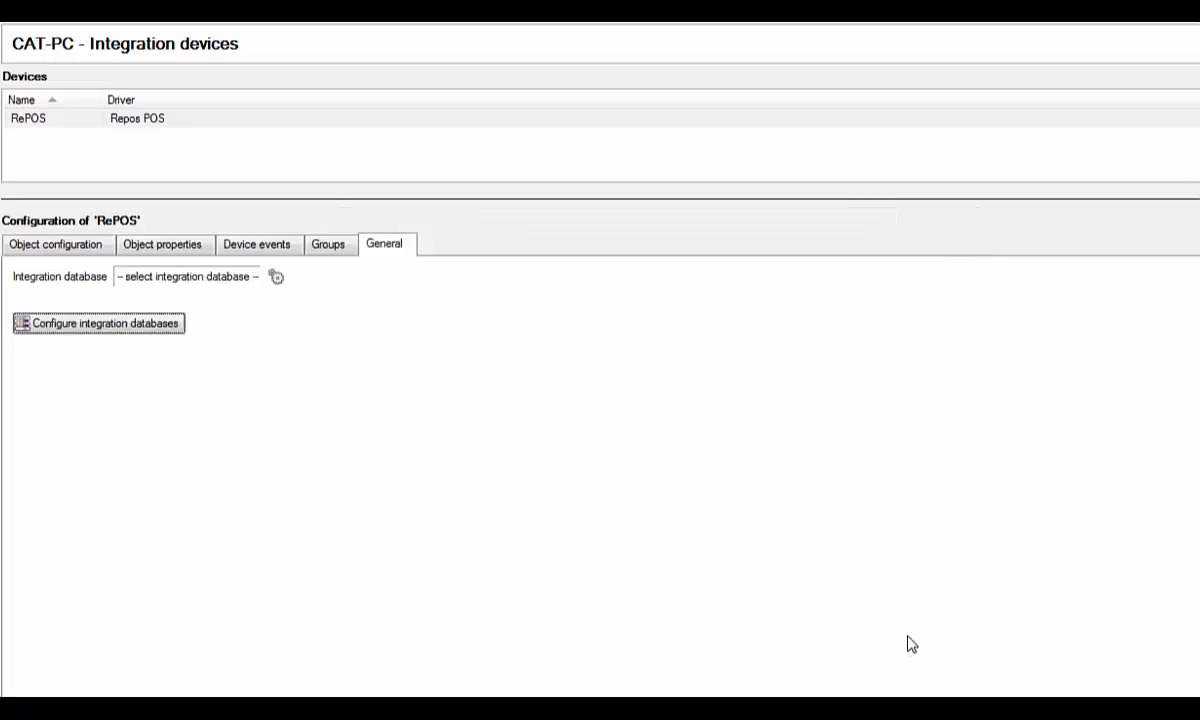
mouse_move(276, 280)
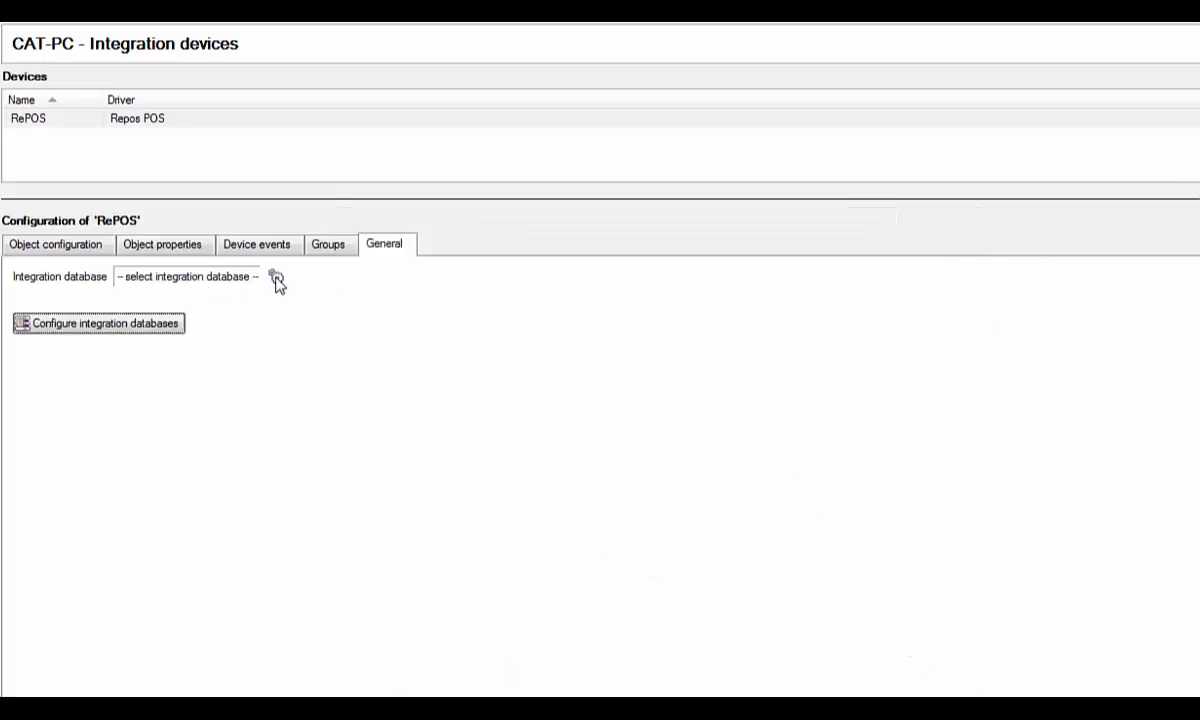
left_click(276, 276)
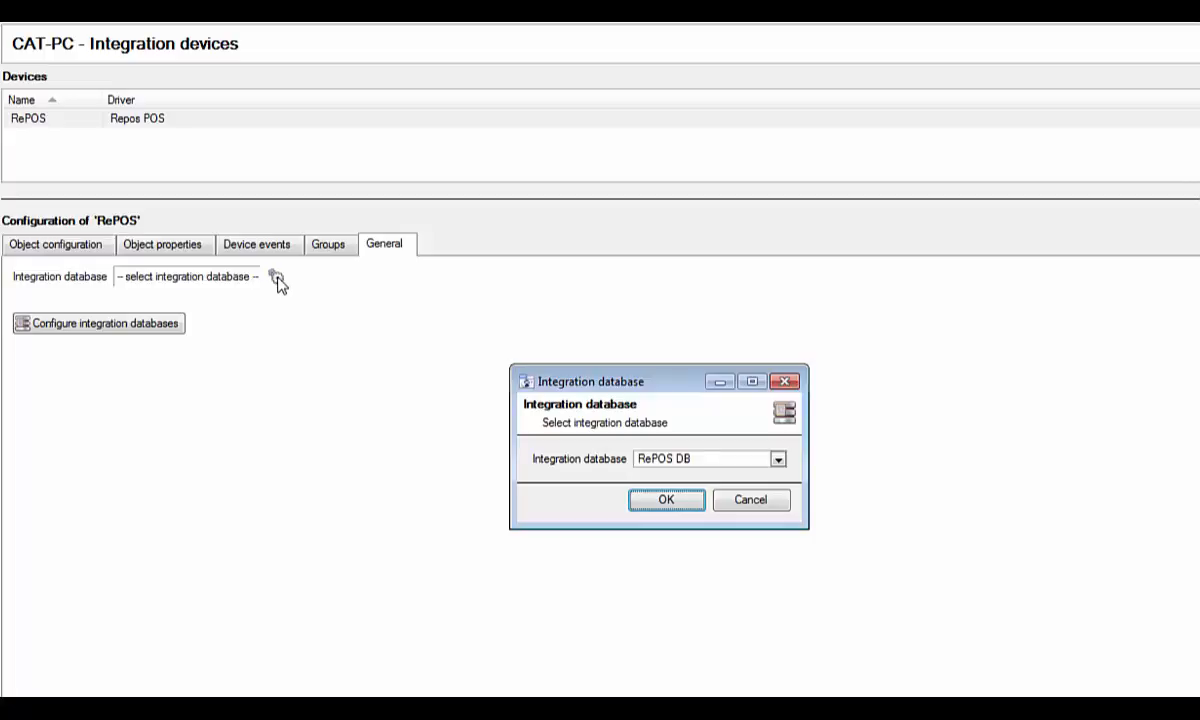
mouse_move(716, 470)
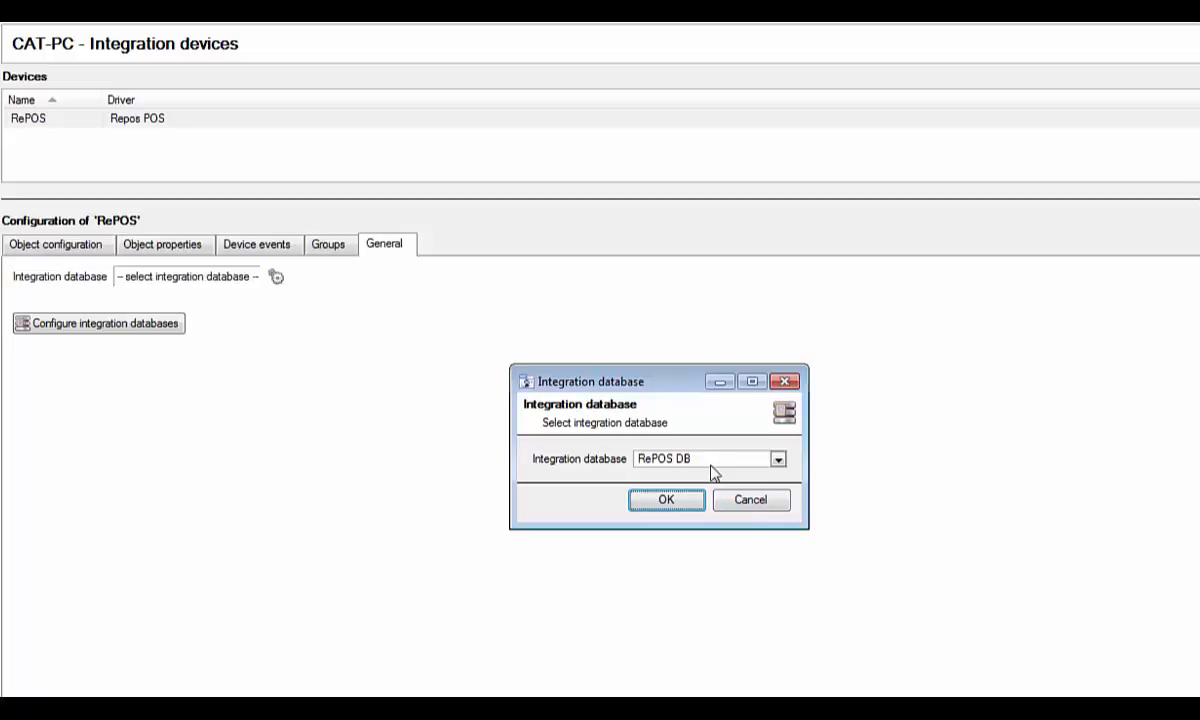
left_click(664, 500)
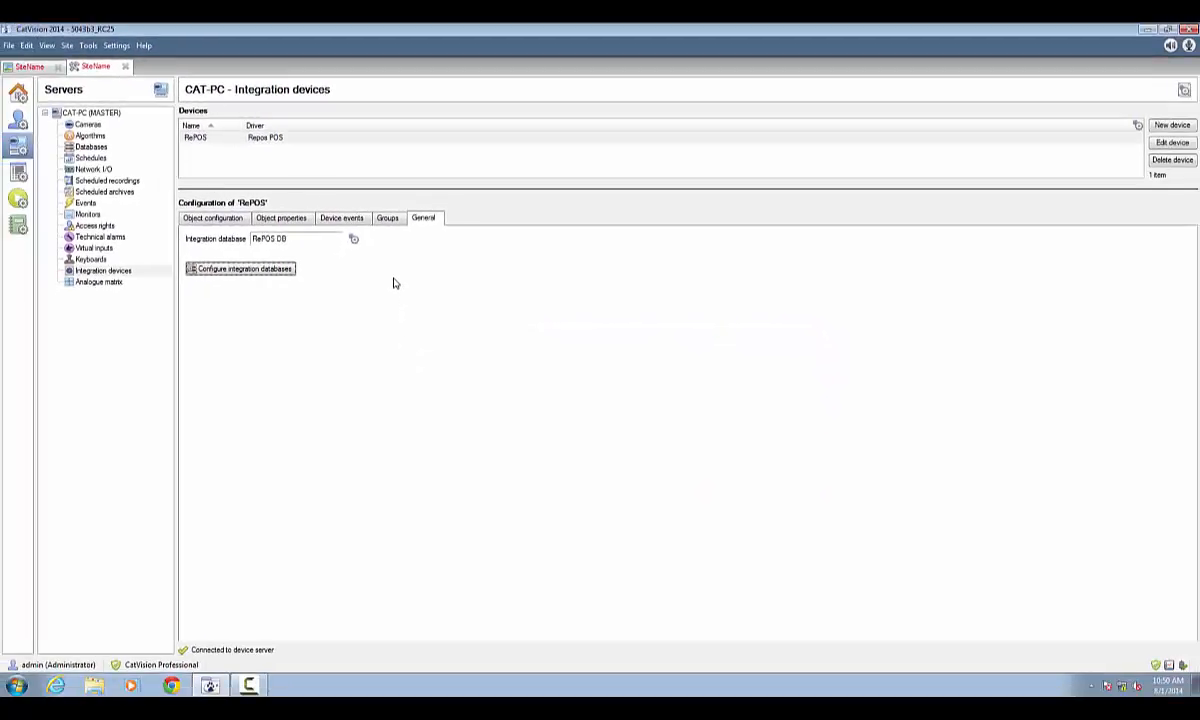
mouse_move(142, 48)
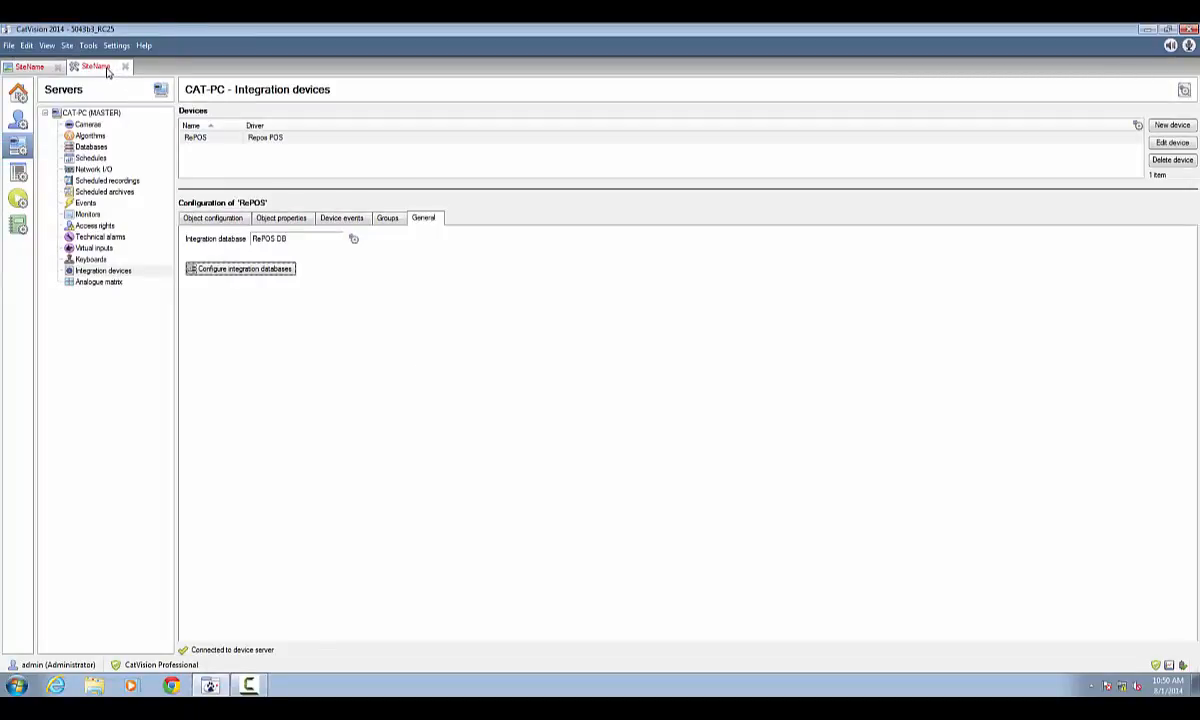
Open a new live camera view tab from the site tab's Open tab menu
right_click(92, 66)
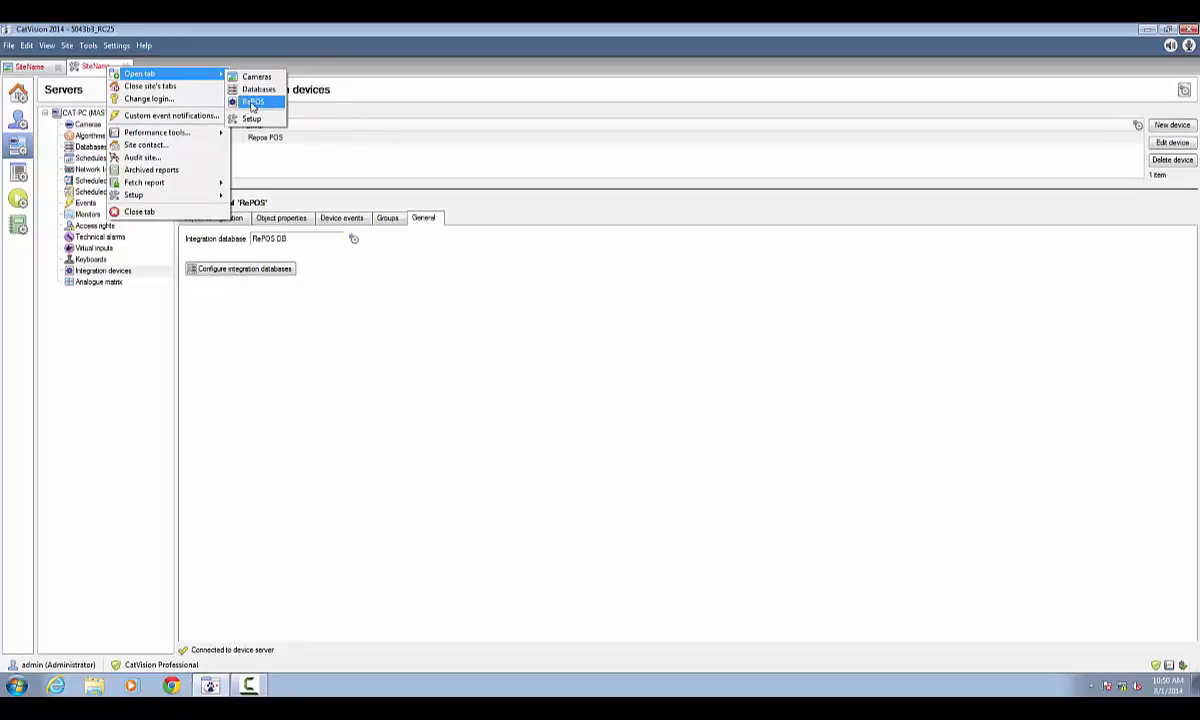
left_click(256, 76)
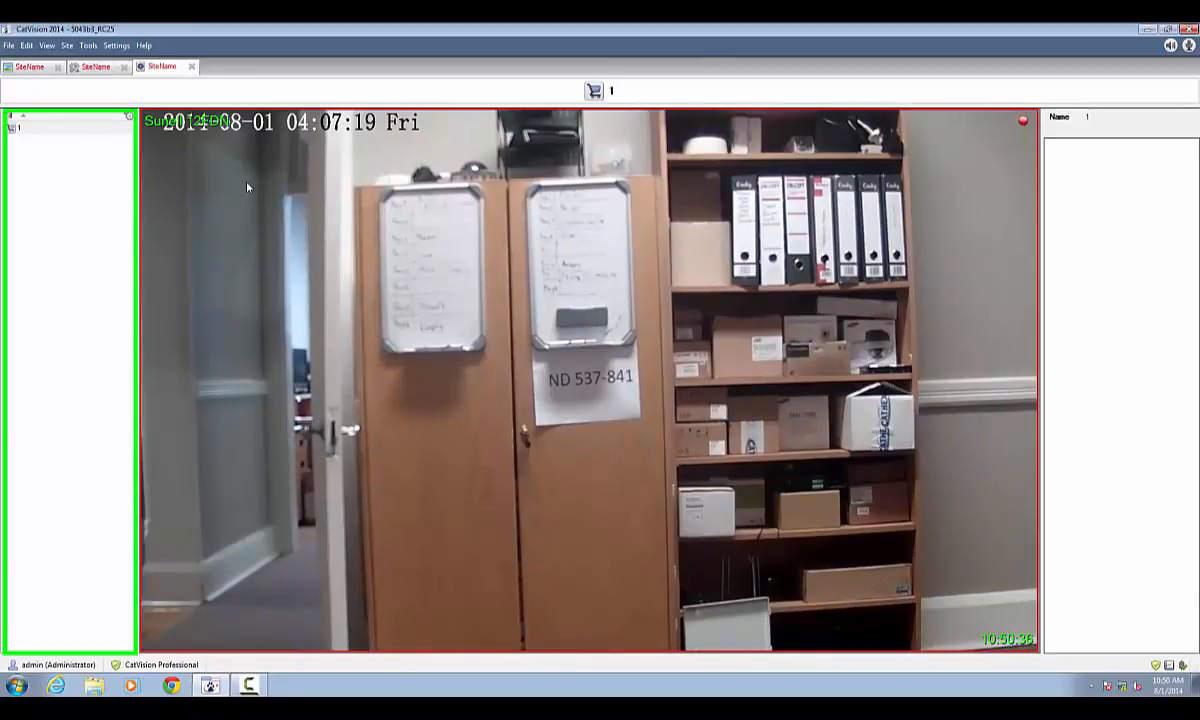
left_click(584, 380)
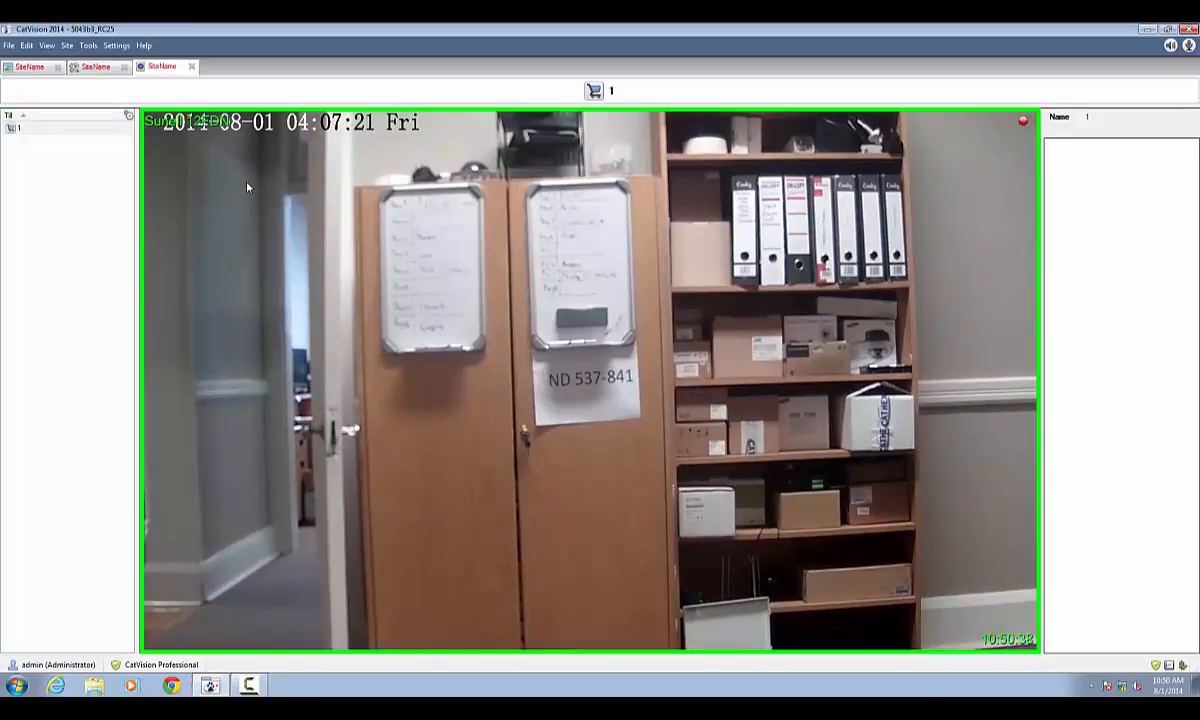
mouse_move(88, 136)
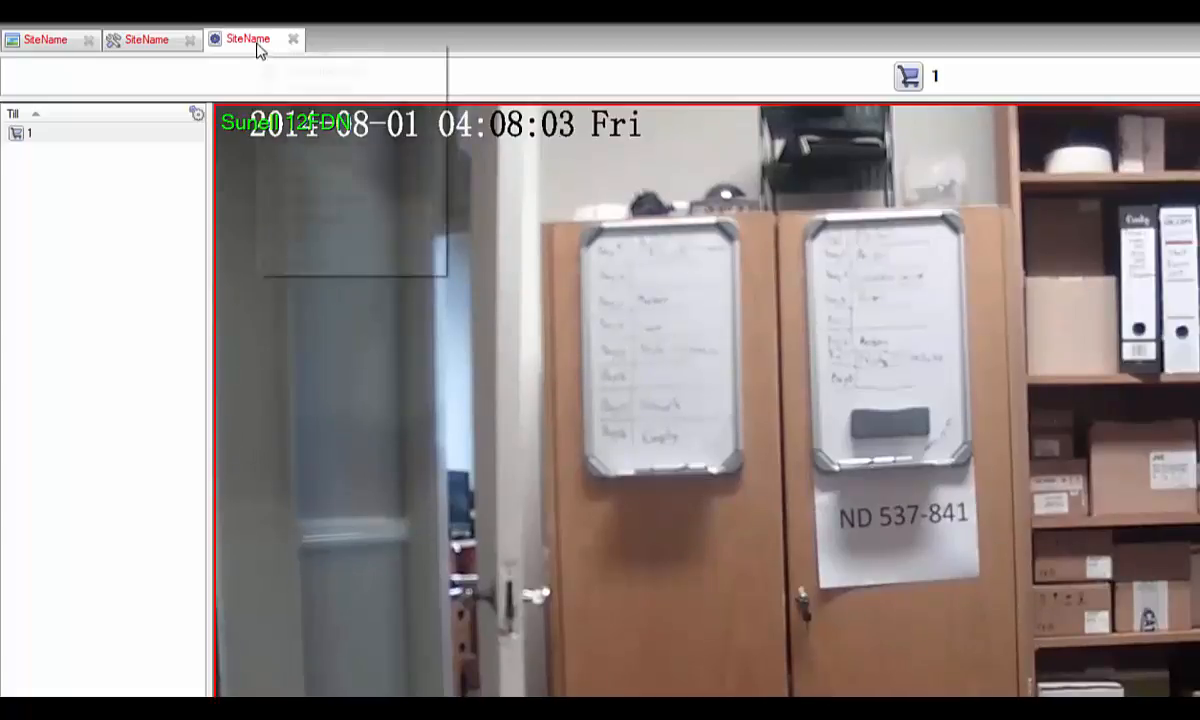
Bring up the tab-bar context menu to open the RePOS DB transactions view
right_click(248, 38)
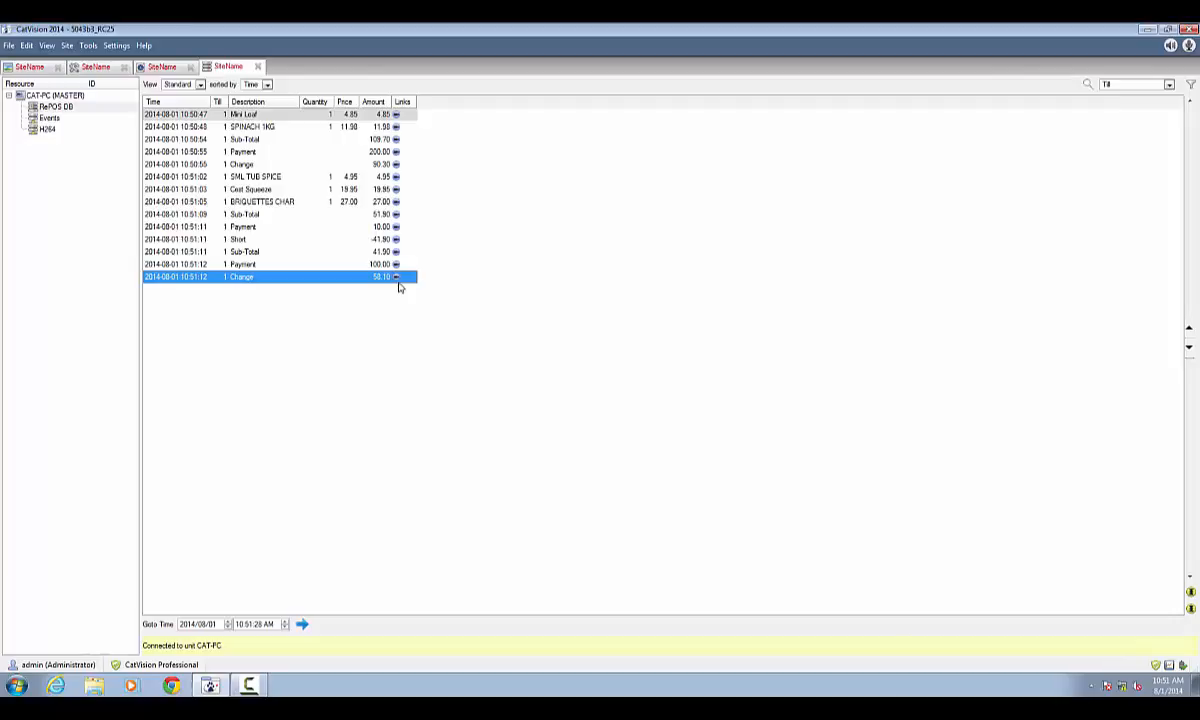
mouse_move(398, 232)
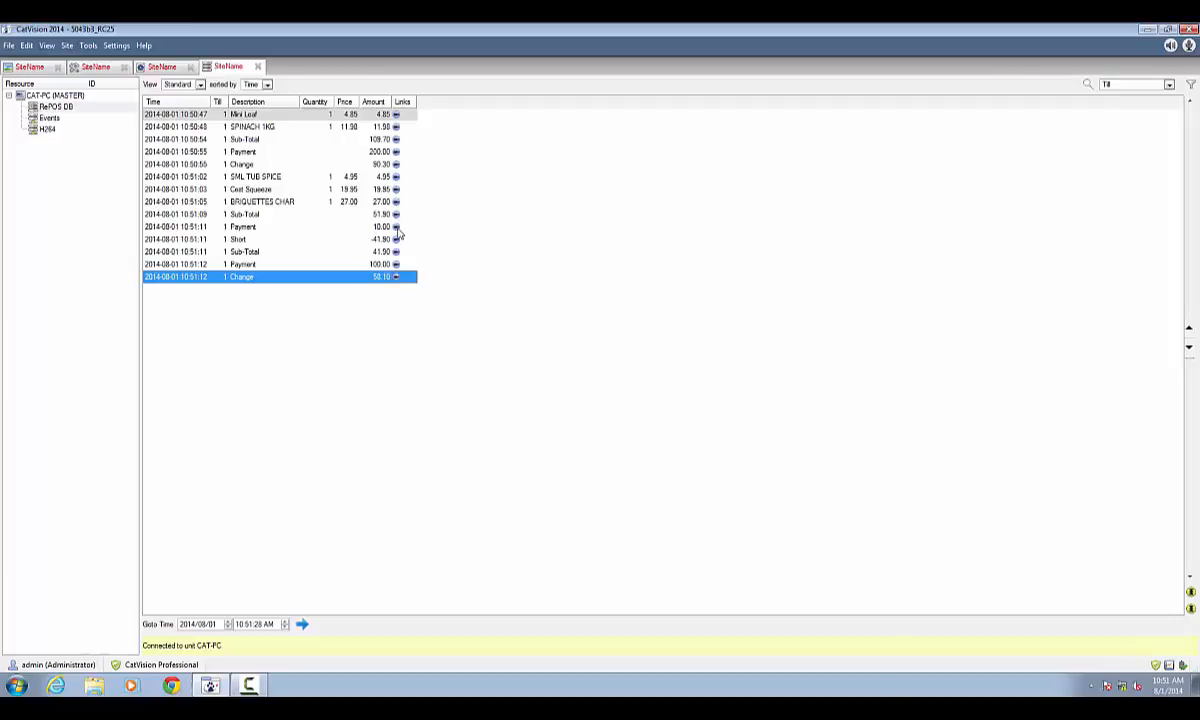